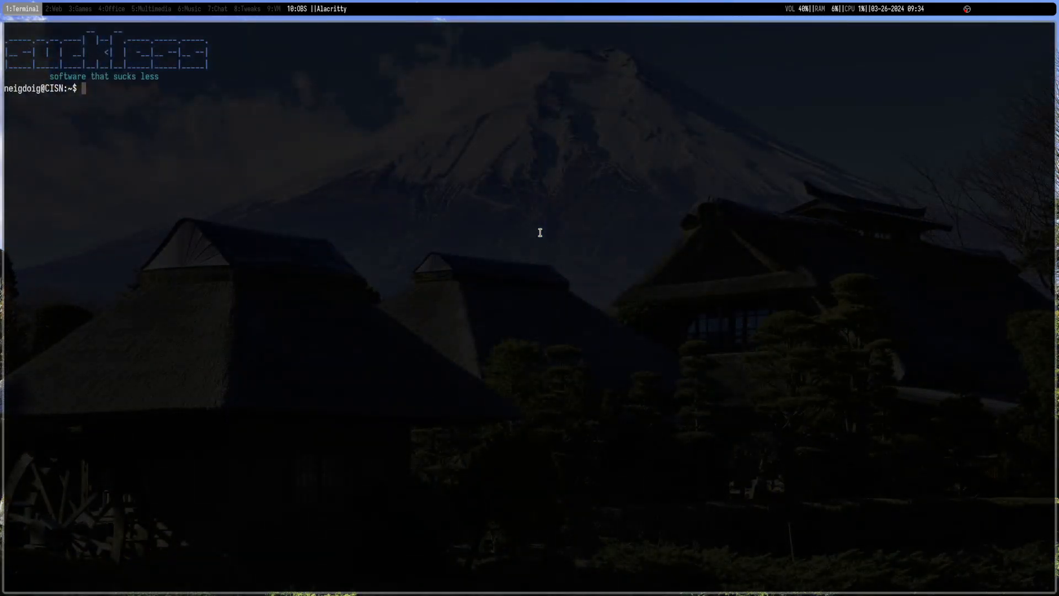
Refresh the system package lists with sudo apt update.
type("sudo apt upda")
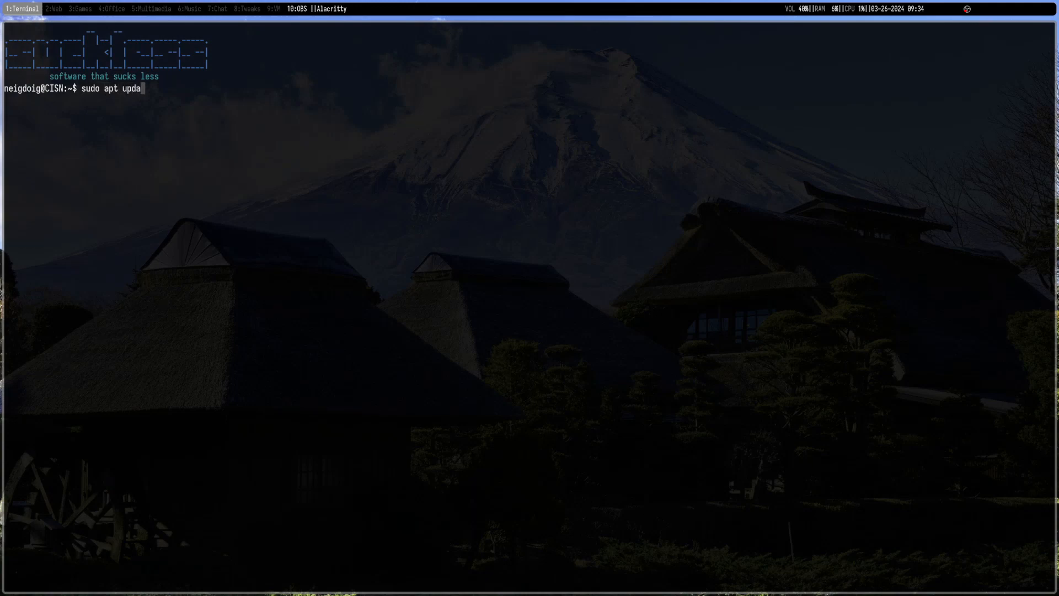
type("te")
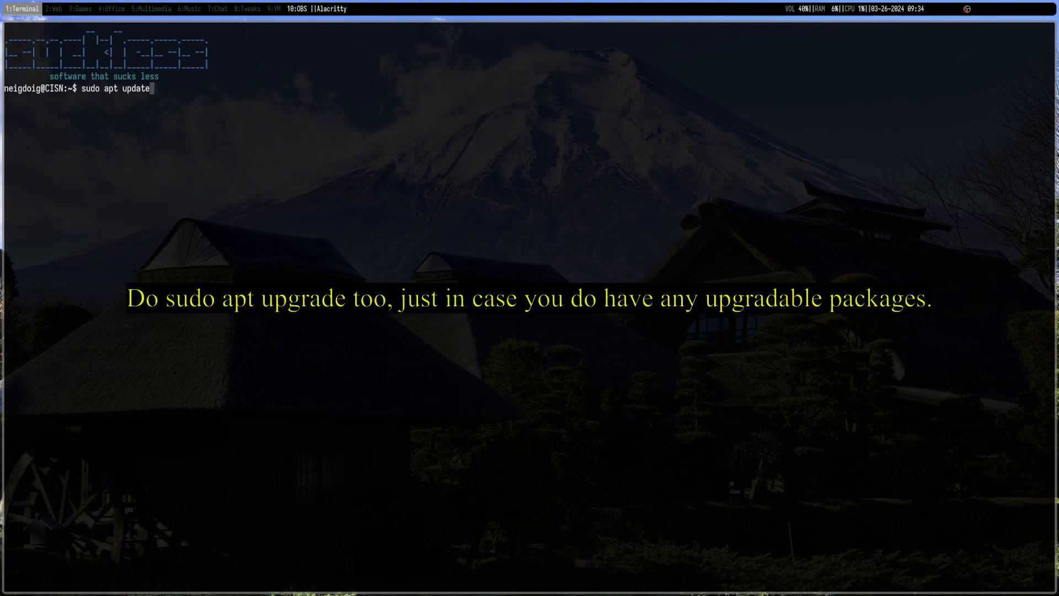
key("BackSpace")
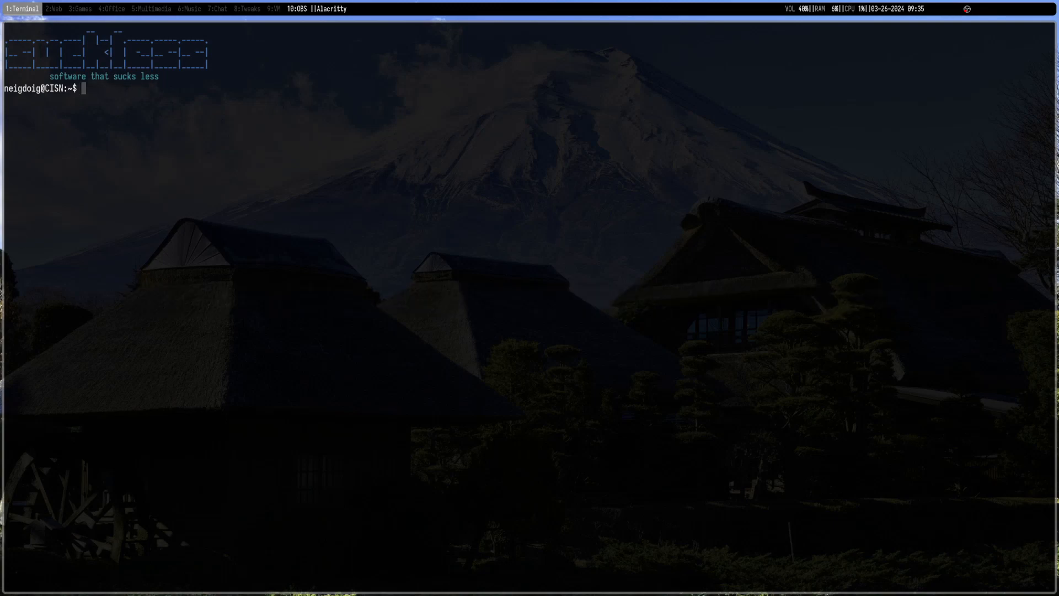
Install the bspwm and sxhkd packages with sudo apt install.
type("sudo apt")
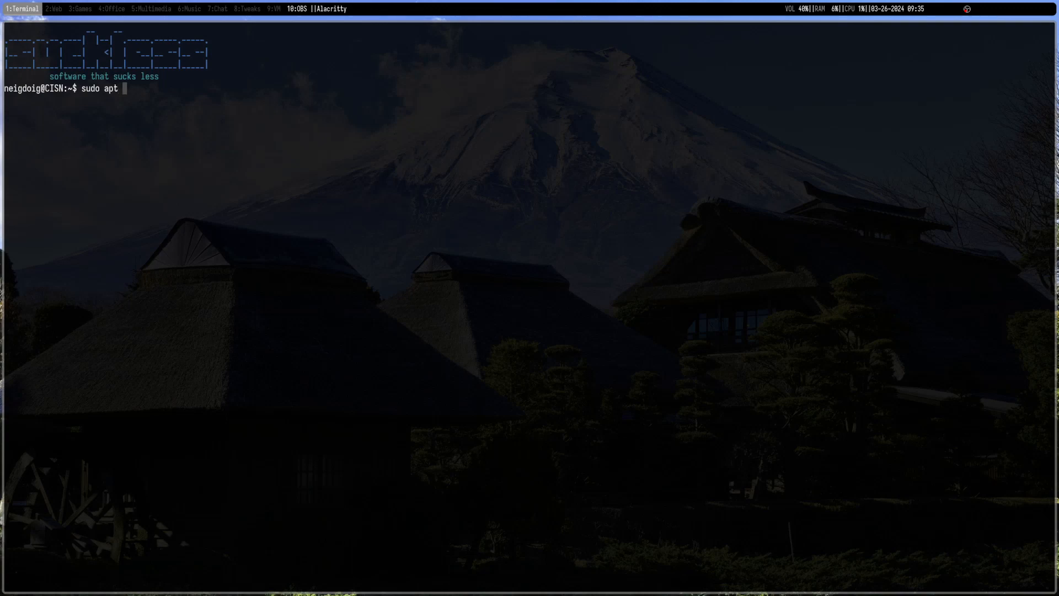
type("install")
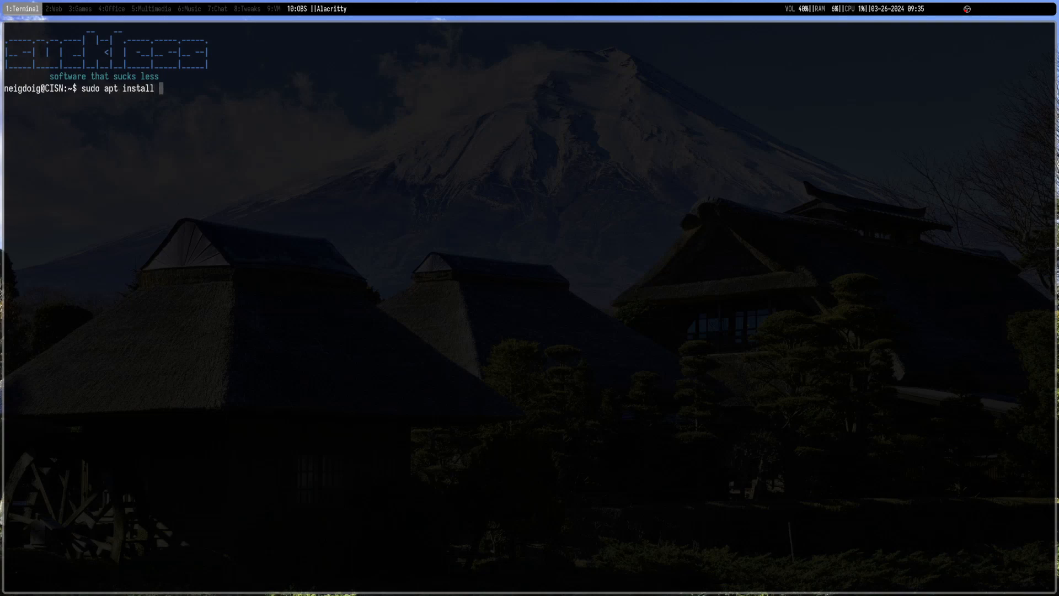
type("bspwm sx")
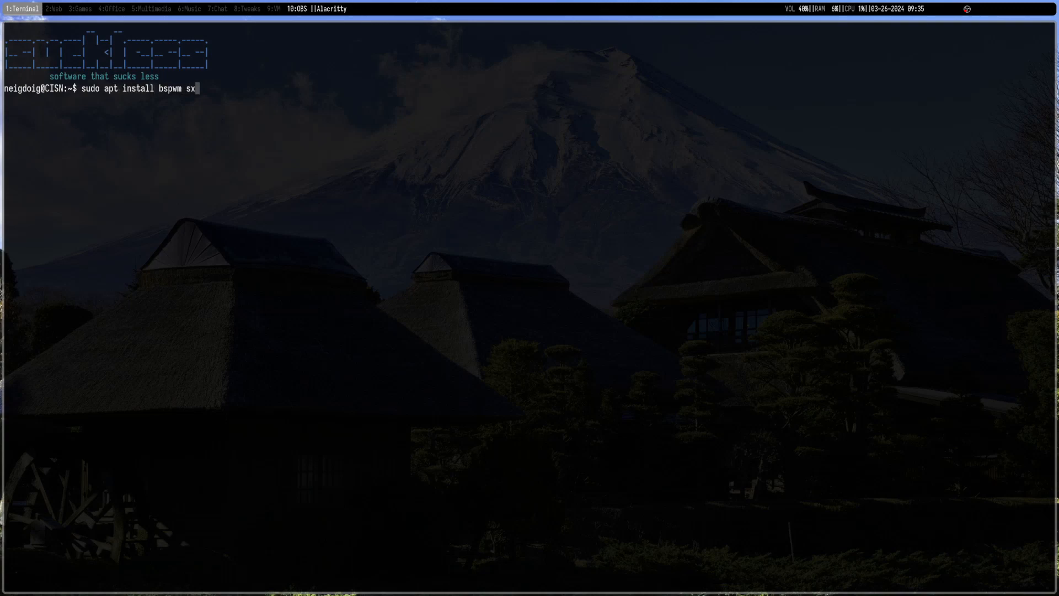
type("hkd")
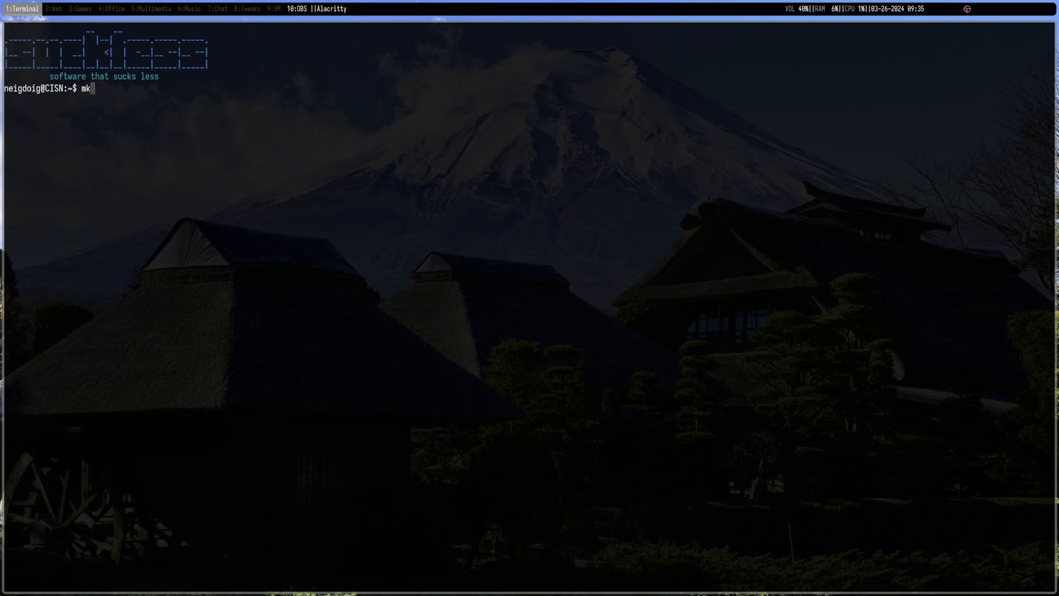
Create the ~/.config/bspwm and ~/.config/sxhkd directories in one mkdir command.
type("dir ~")
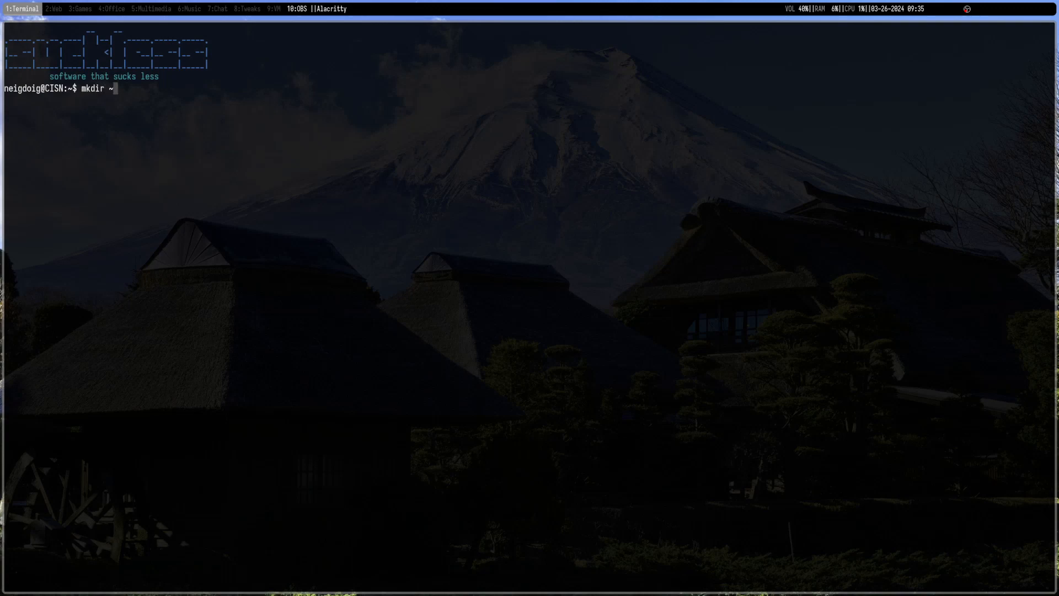
type("/.")
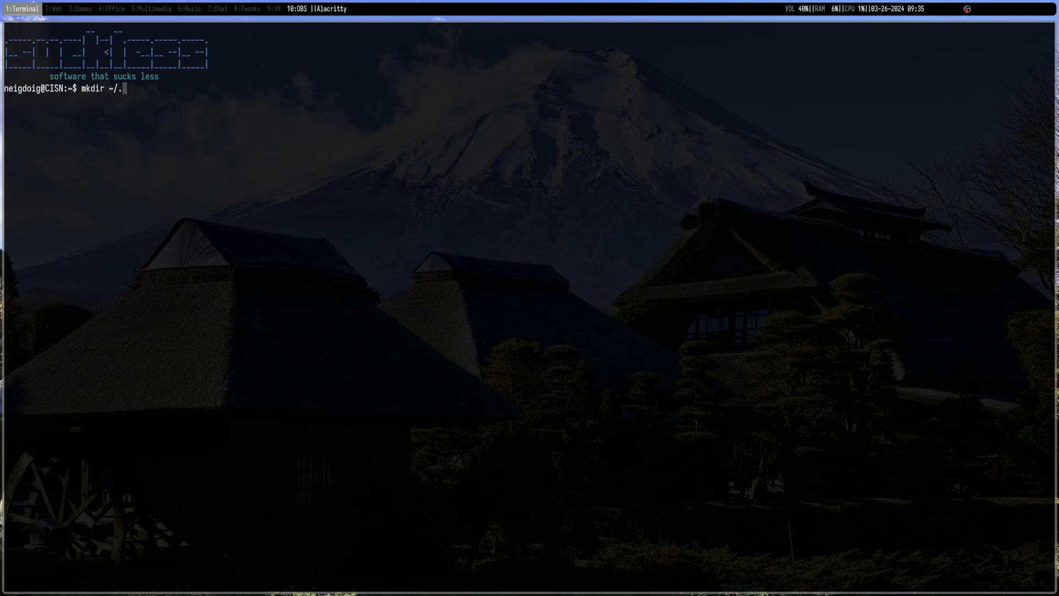
type("config/")
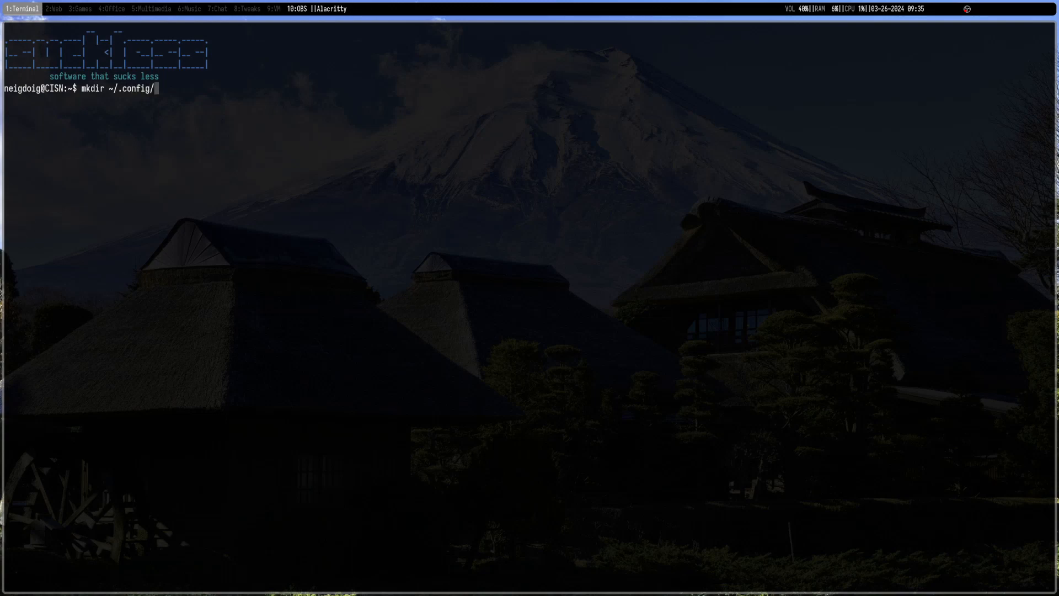
type("bspwm")
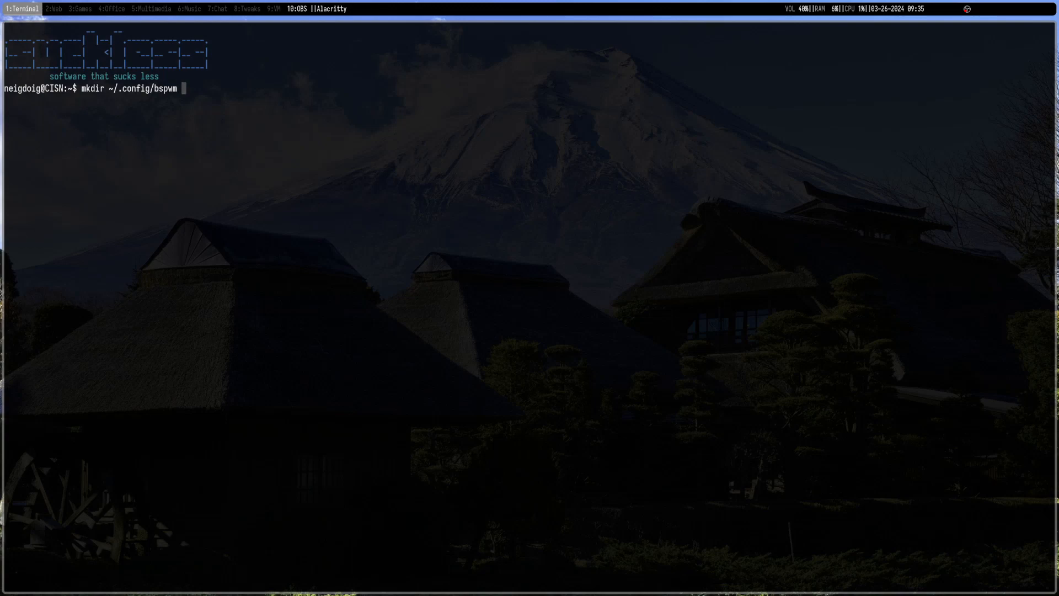
type("&& mkdir ~/.config/sxhkd")
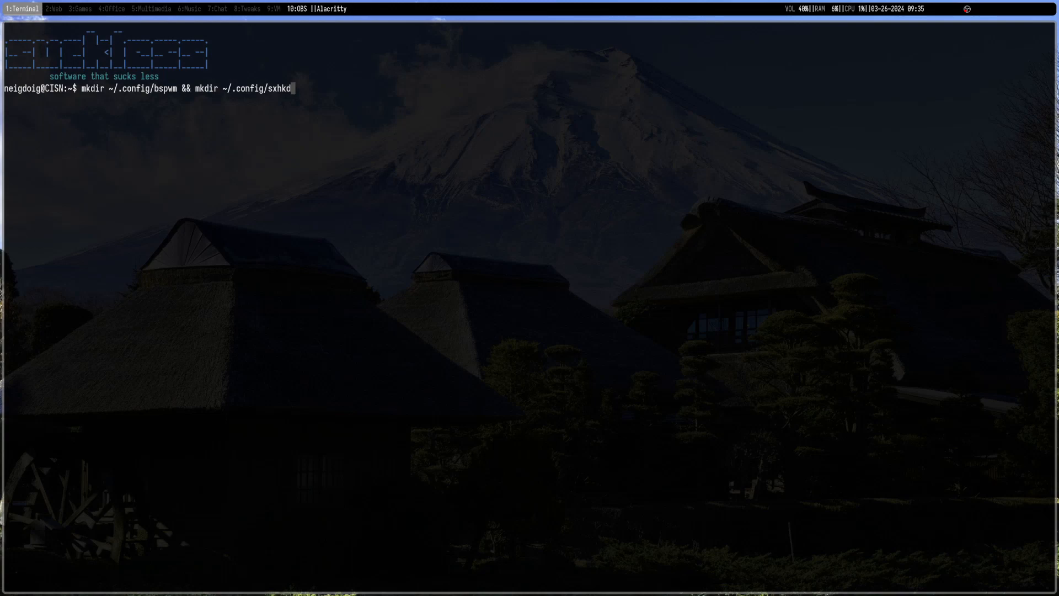
key("BackSpace")
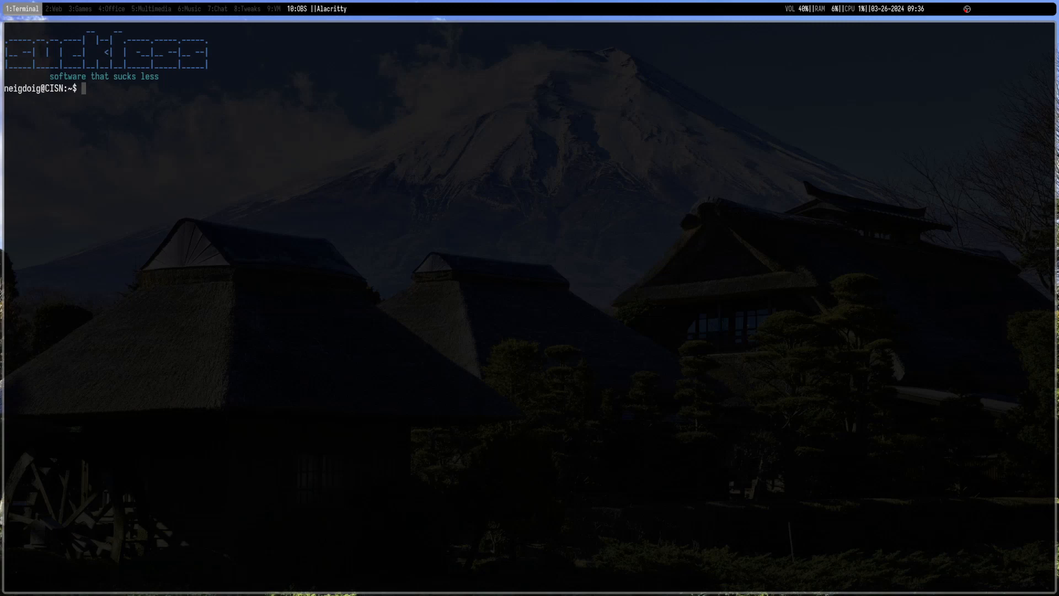
Start a cp command from /usr/share/doc/bspwm/examples, joined by && to a second copy.
type("cp /us")
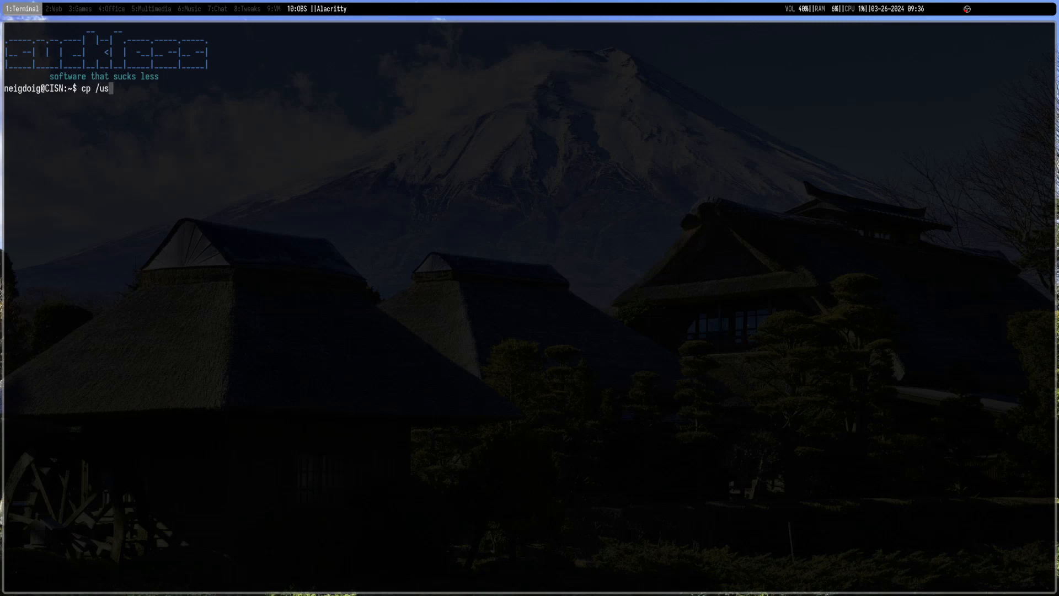
type("r/s")
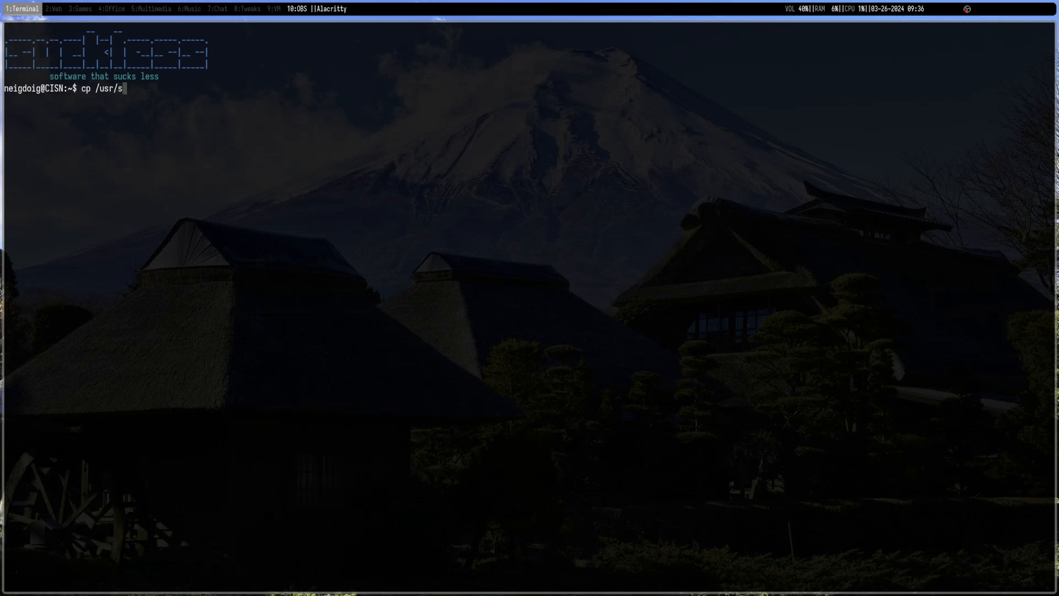
type("hare/doc")
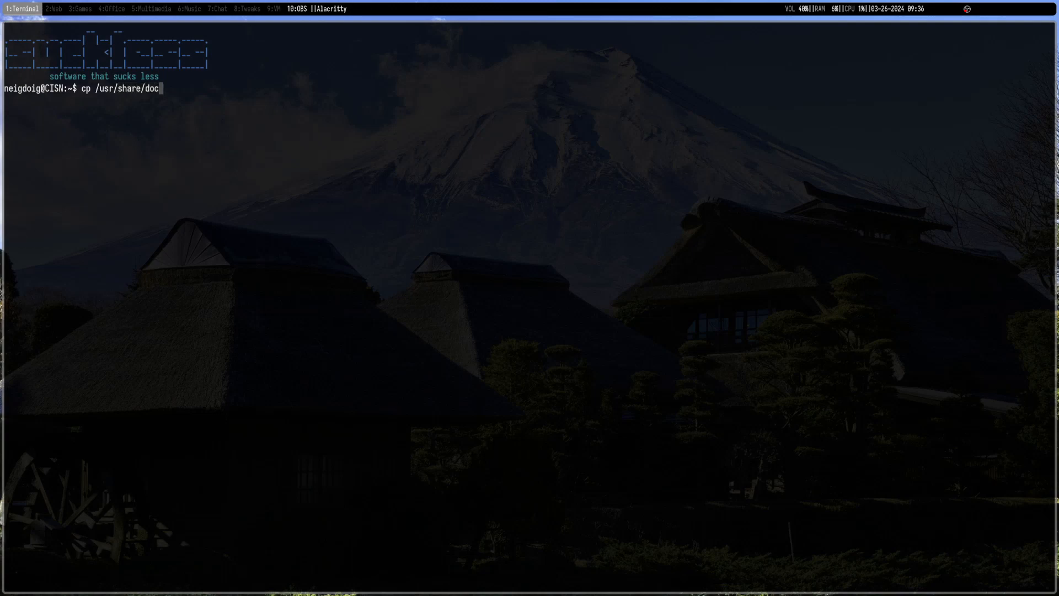
type("/")
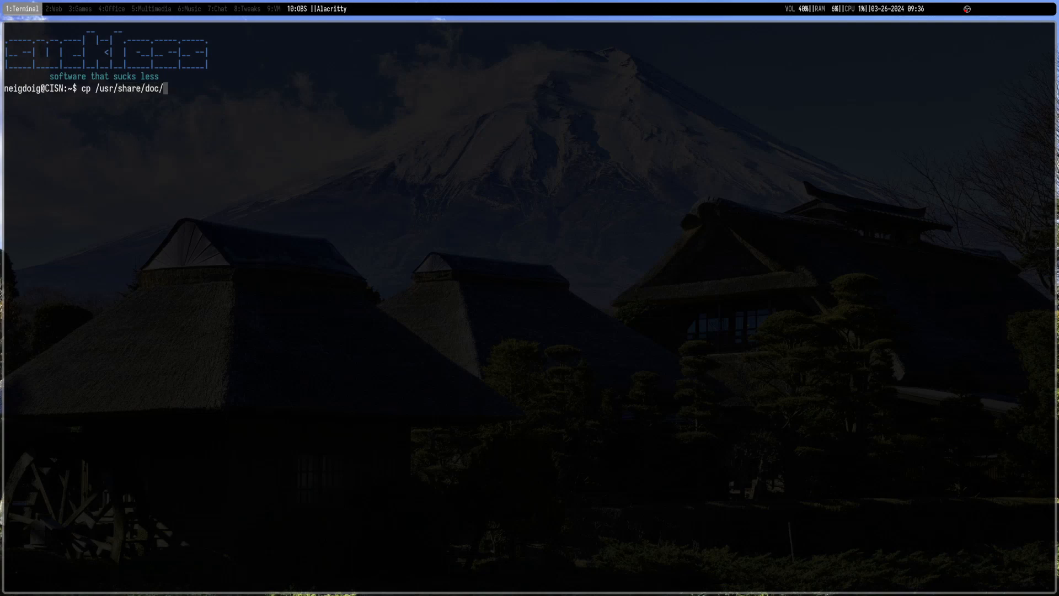
type("bspwm/")
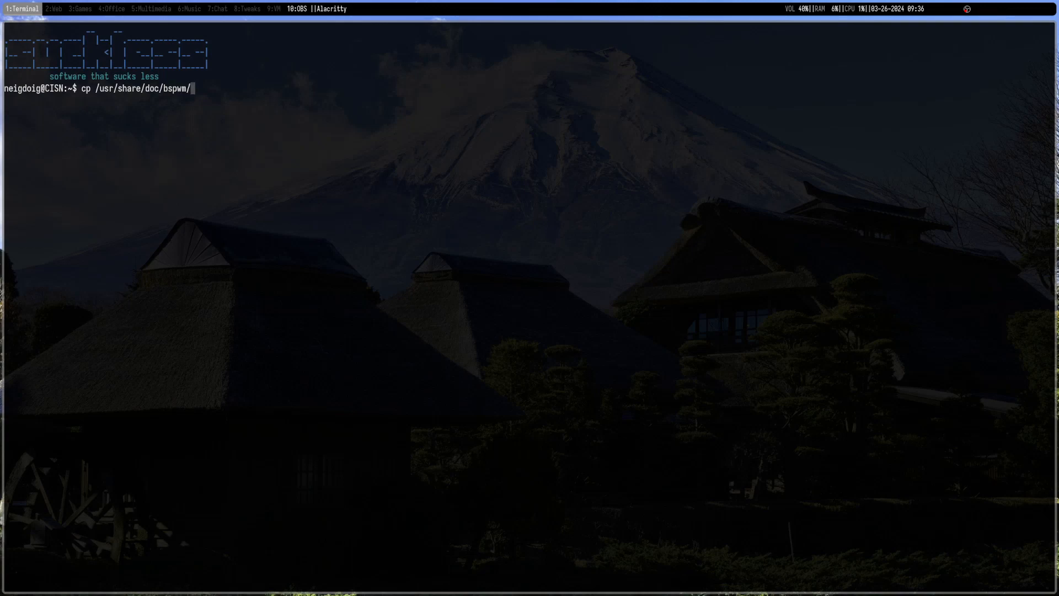
type("examples")
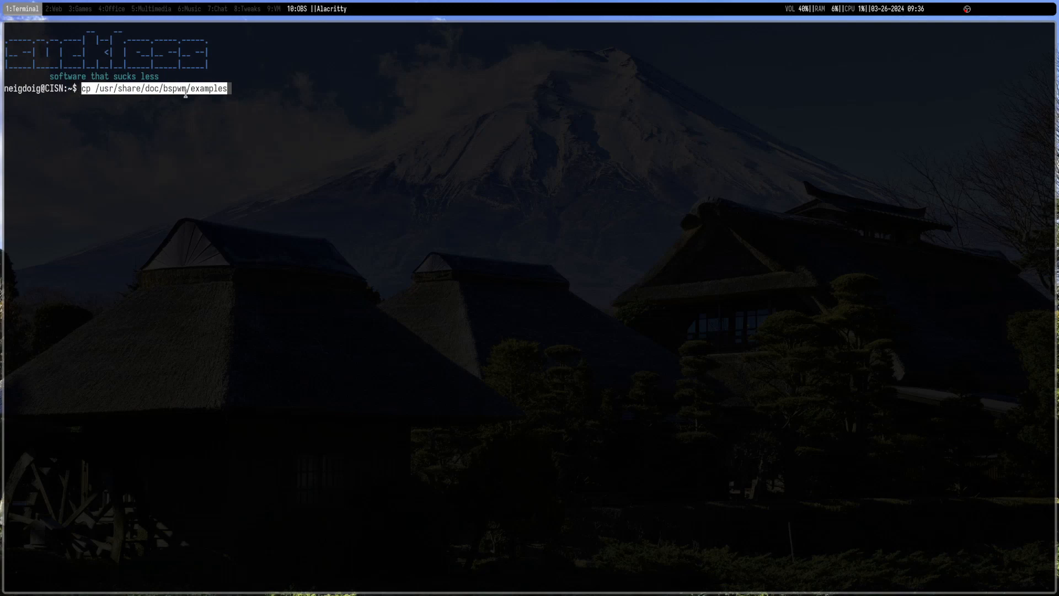
type("&")
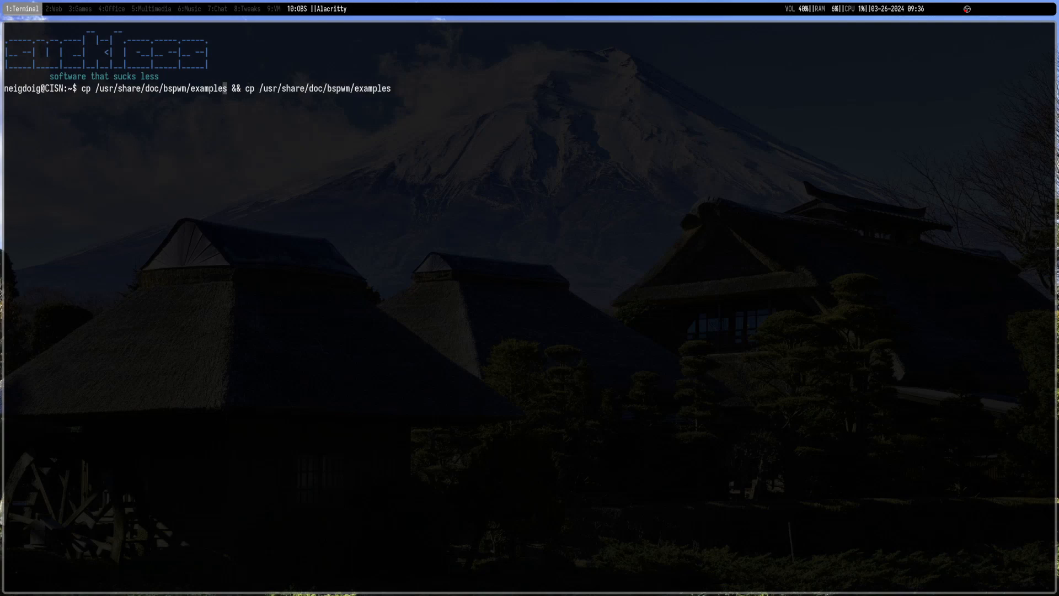
Complete the first copy of the example sxhkdrc into ~/.config/sxhkd.
type("/")
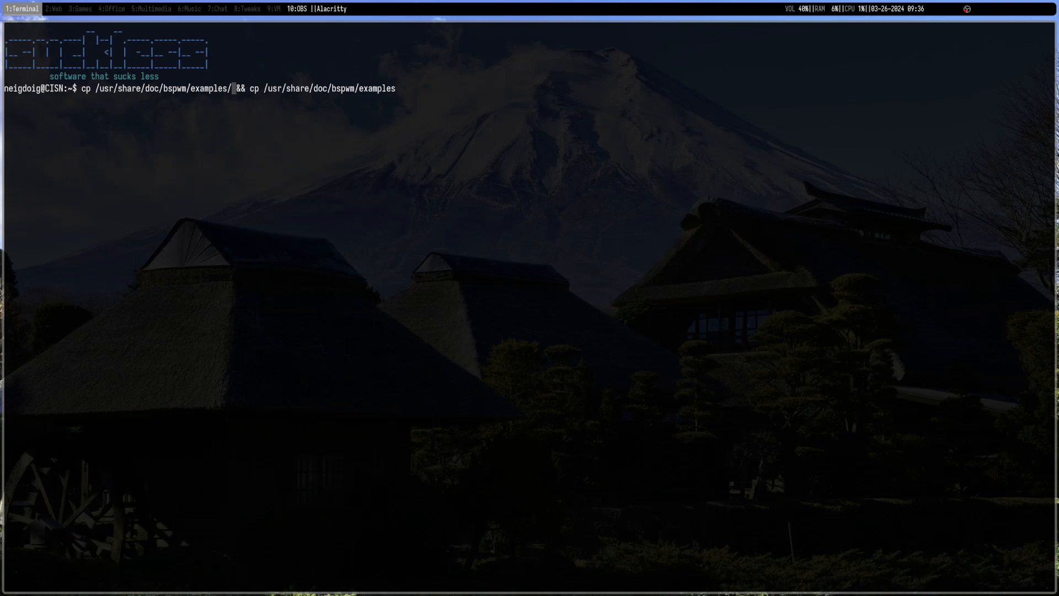
type("sxhkd")
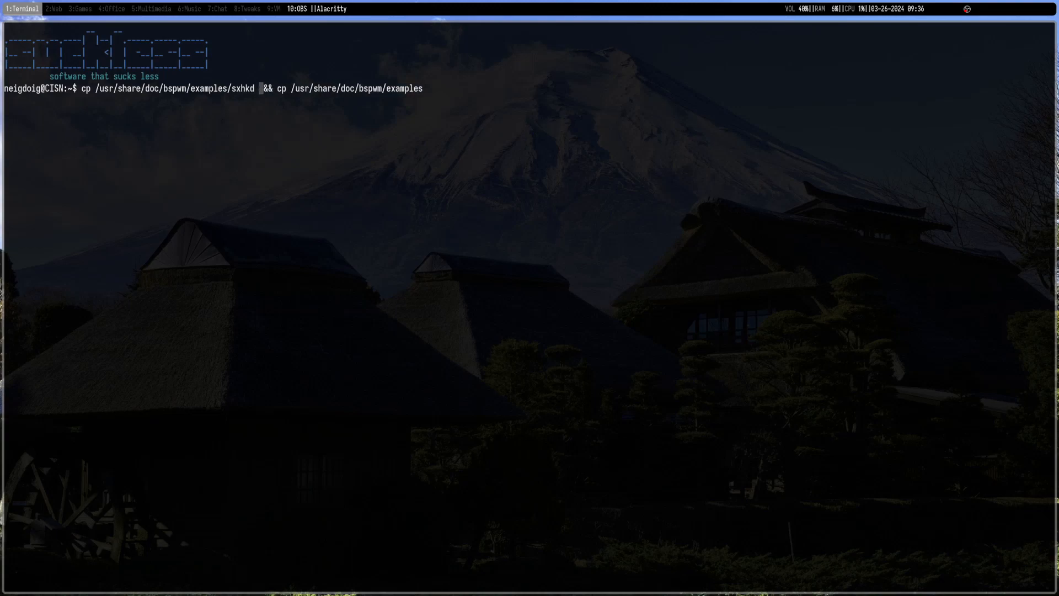
type("r")
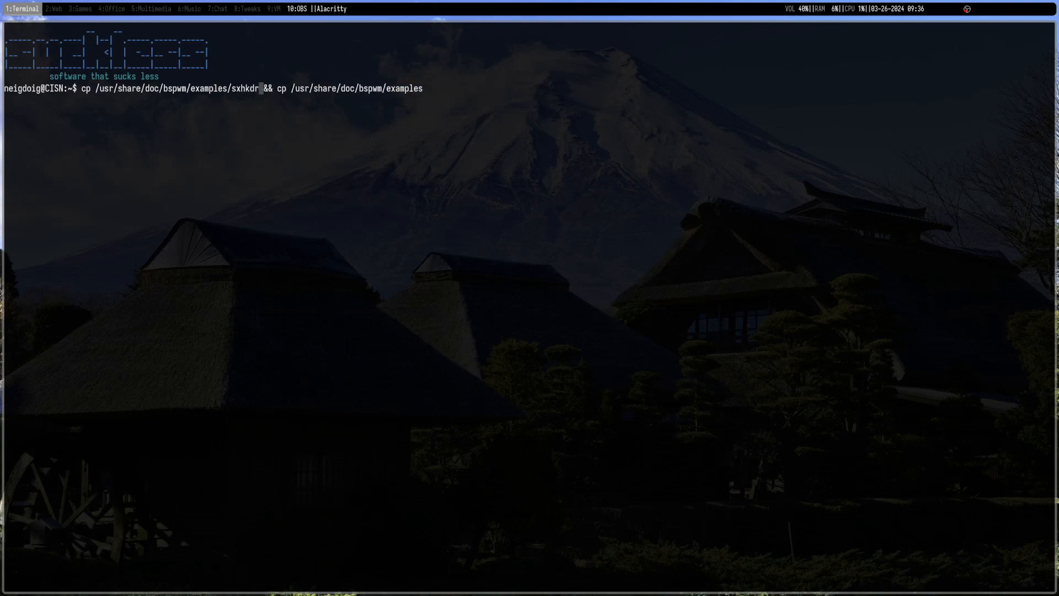
type("c")
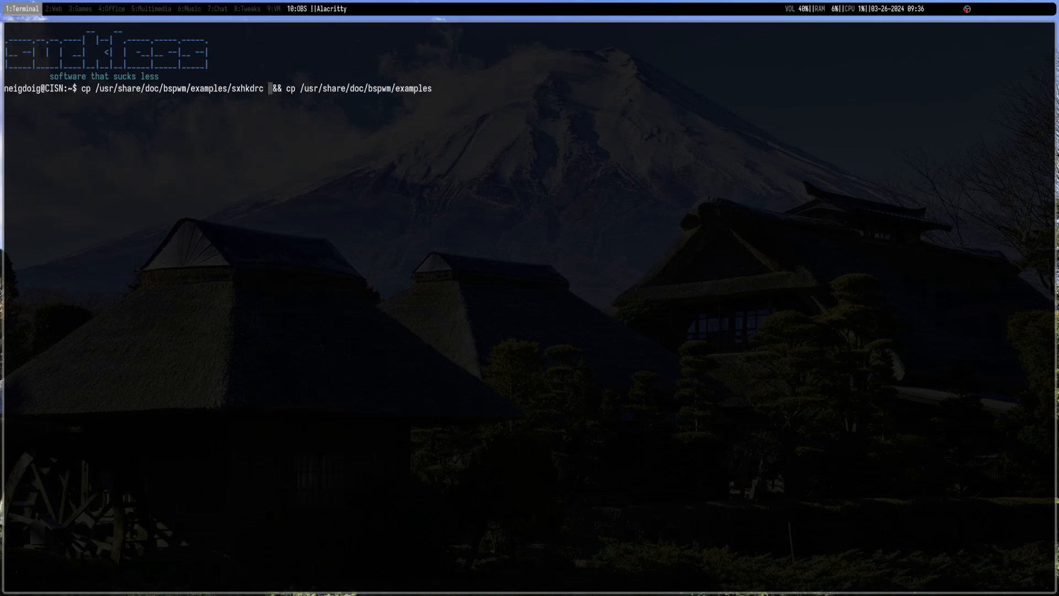
type("~/.config/sxhkd")
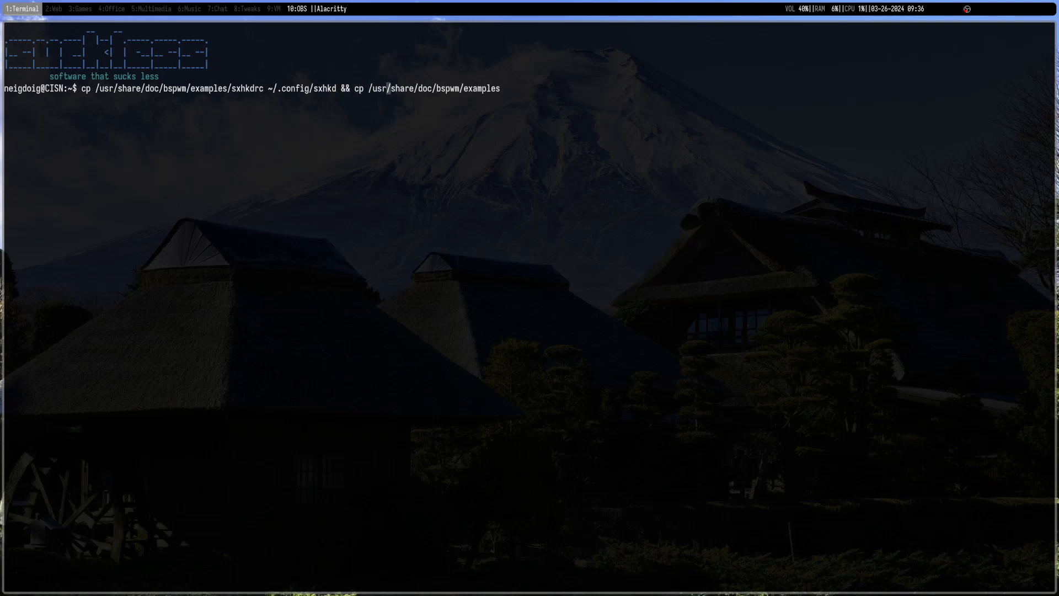
Add the bspwmrc copy into ~/.config/bspwm, fix the path, and run both copies.
type("/")
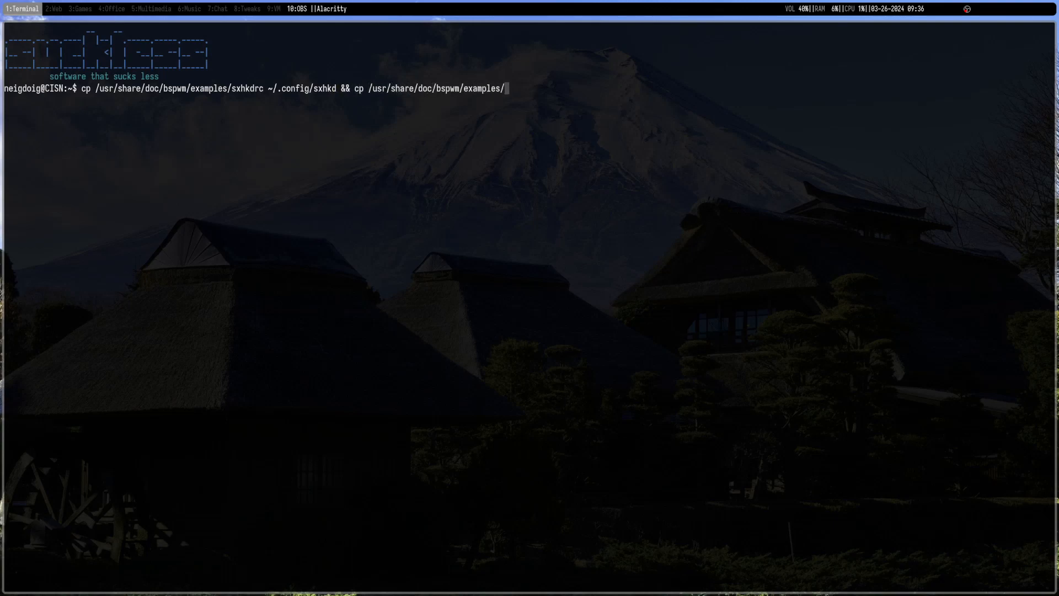
type("bs")
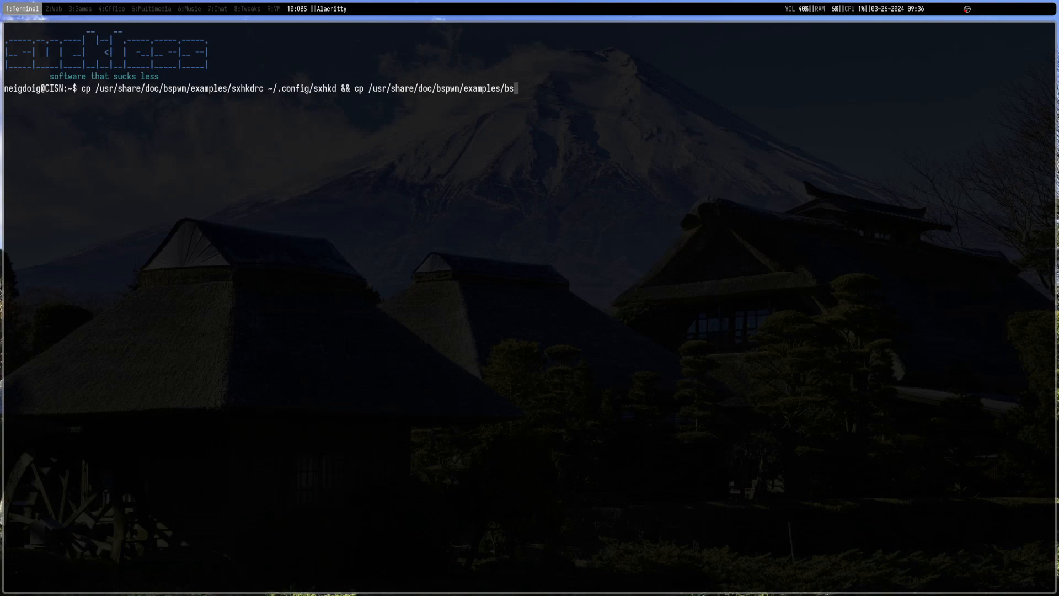
type("pwmrc ~/.")
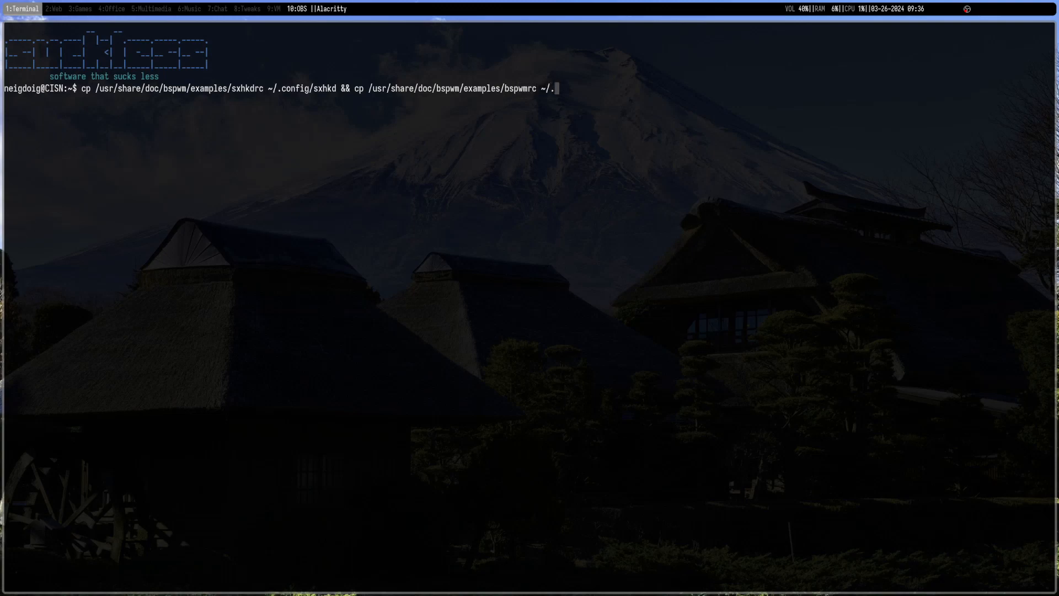
type("config/bspwm")
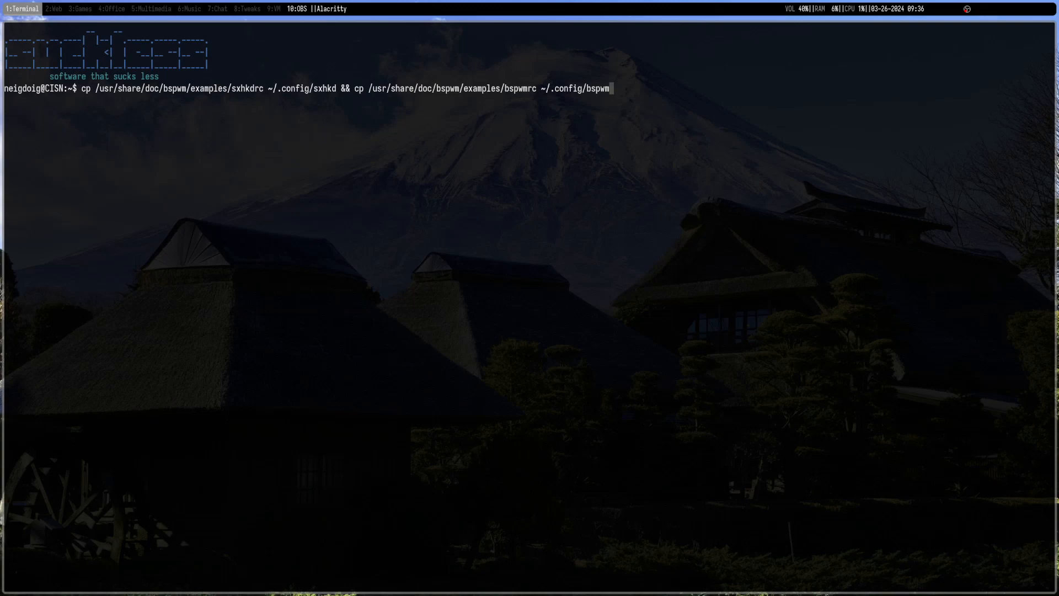
key("BackSpace")
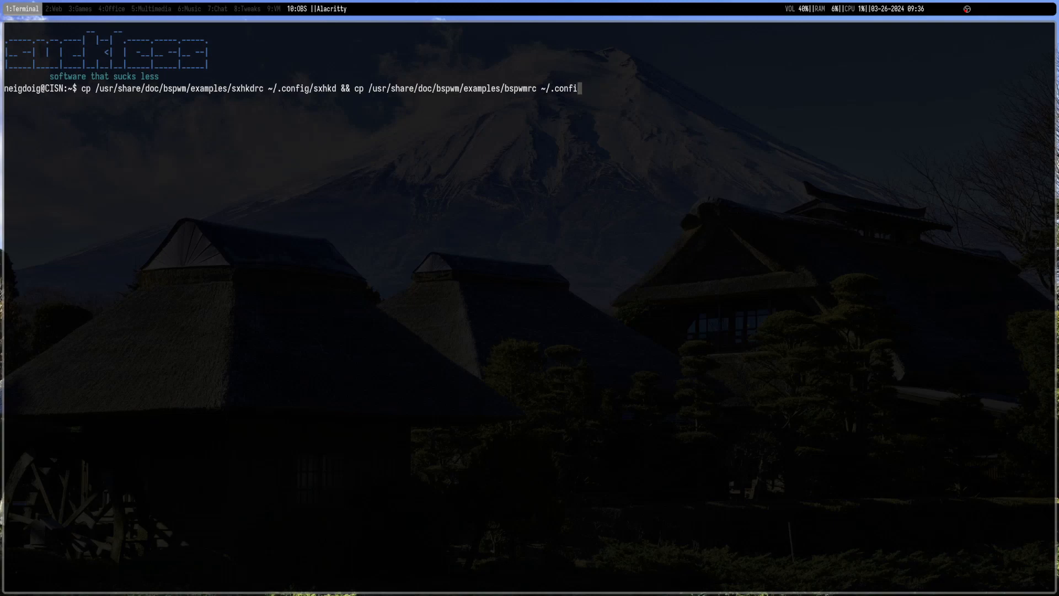
key("ctrl+w")
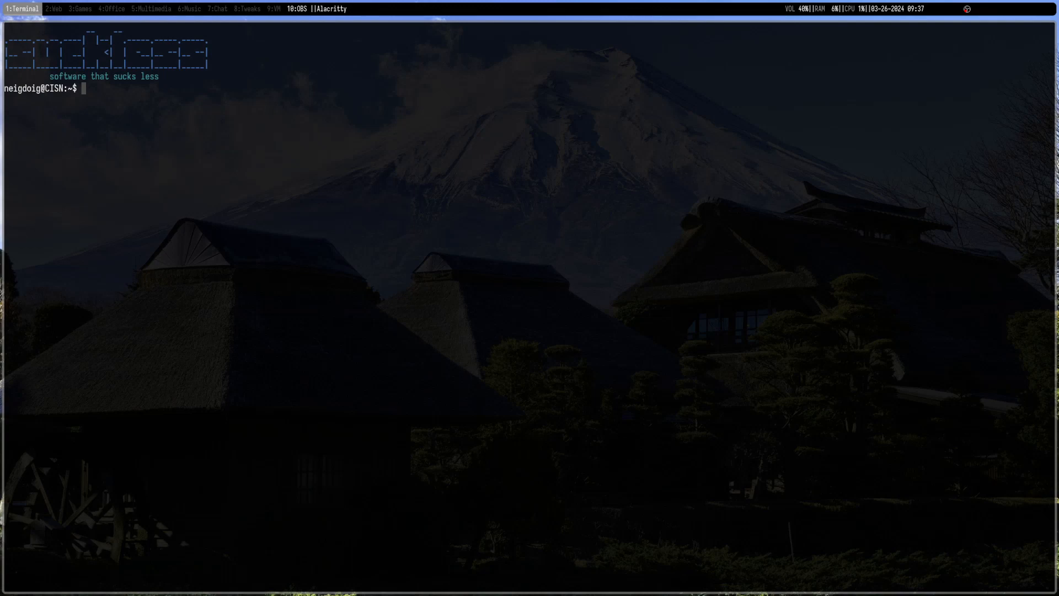
type("ch")
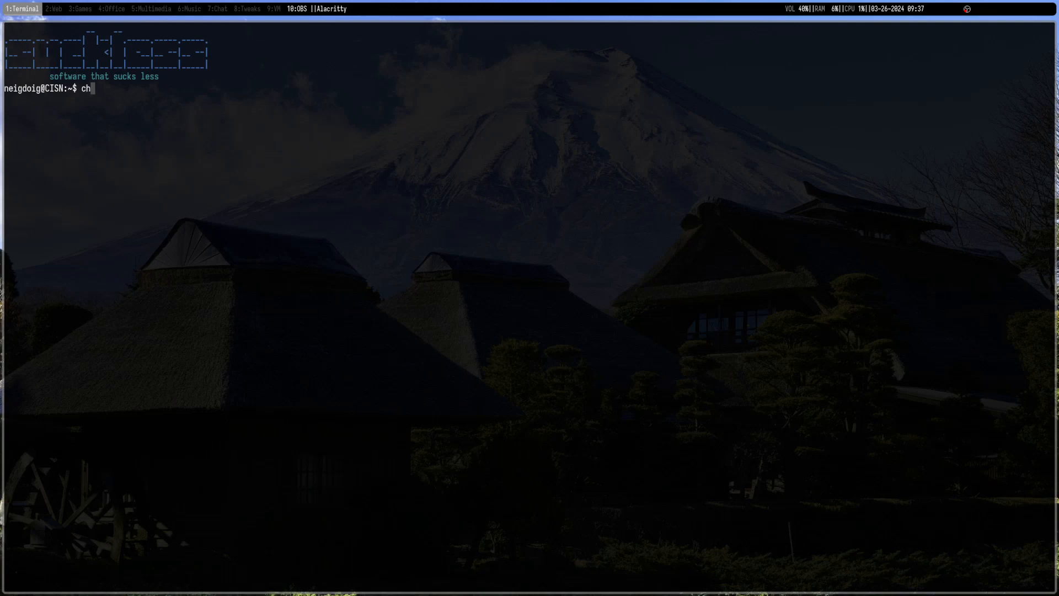
Make ~/.config/bspwm/bspwmrc and ~/.config/sxhkd/sxhkdrc executable with chmod +x.
type("mod +x")
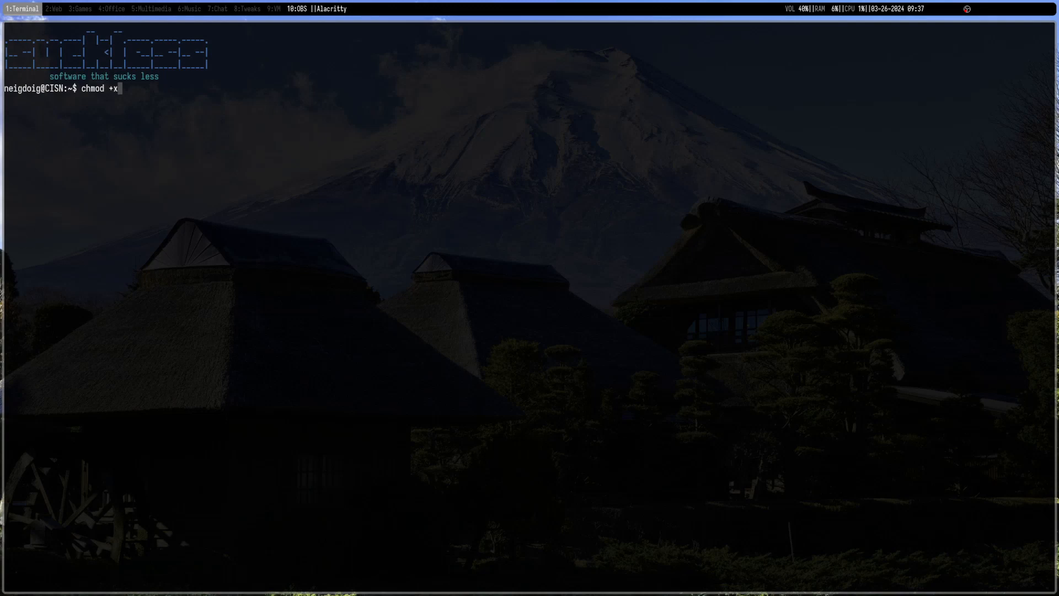
type("~/")
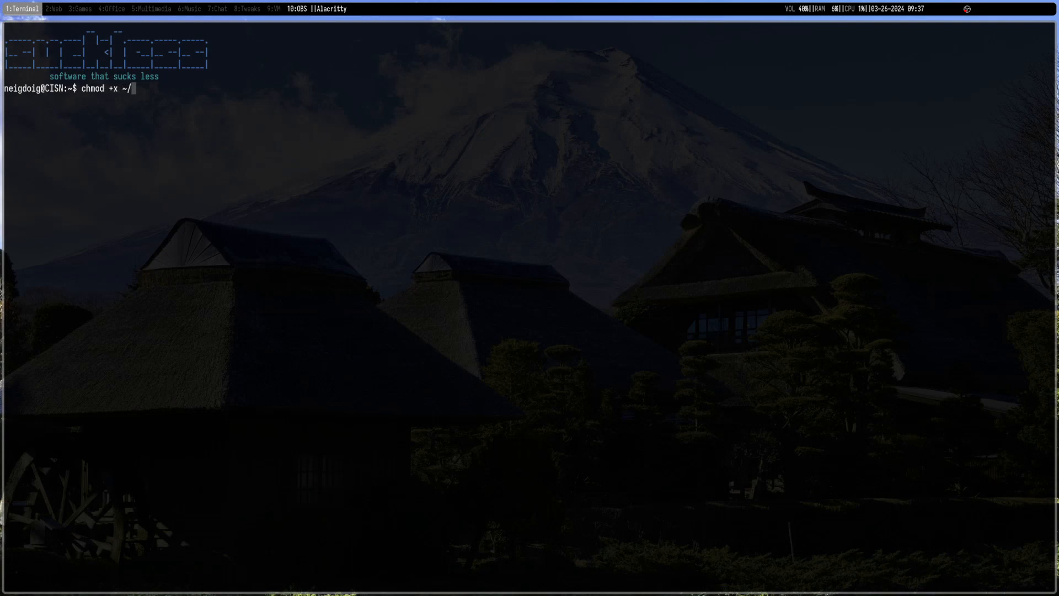
type("config/bspwm/")
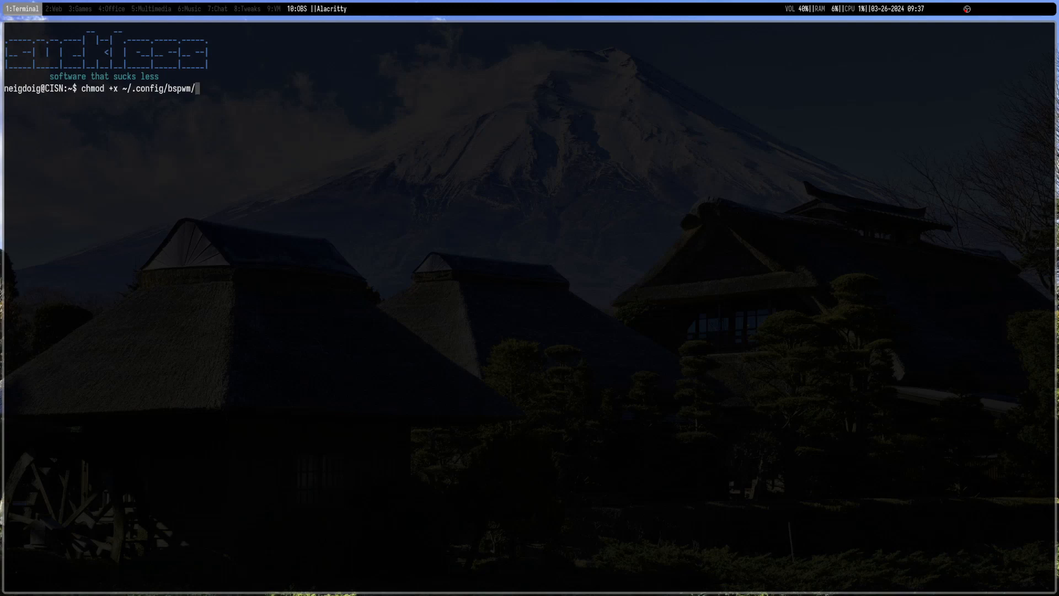
type("bspwmrc &")
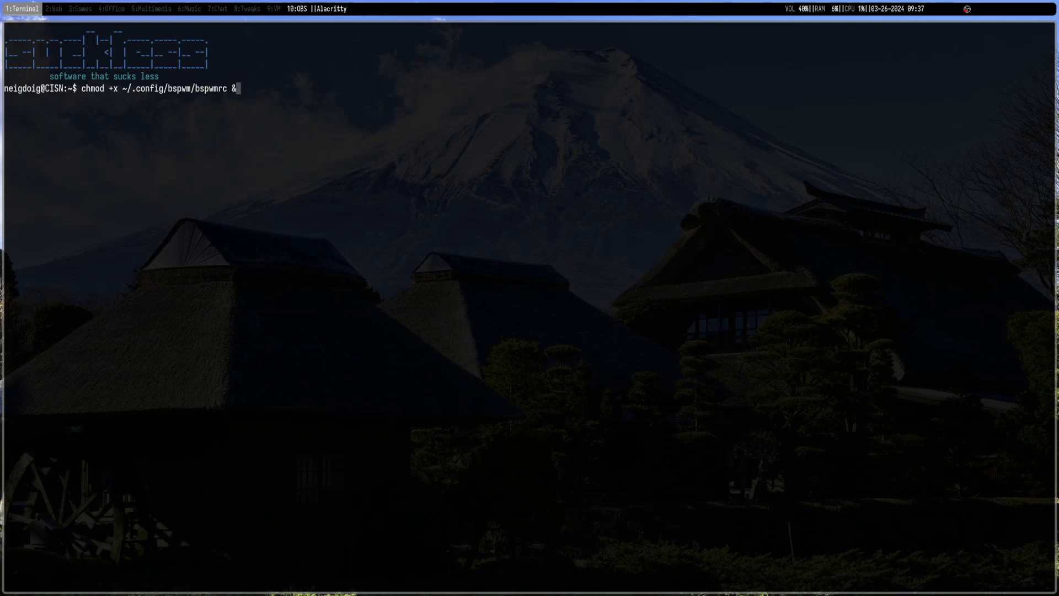
type("&")
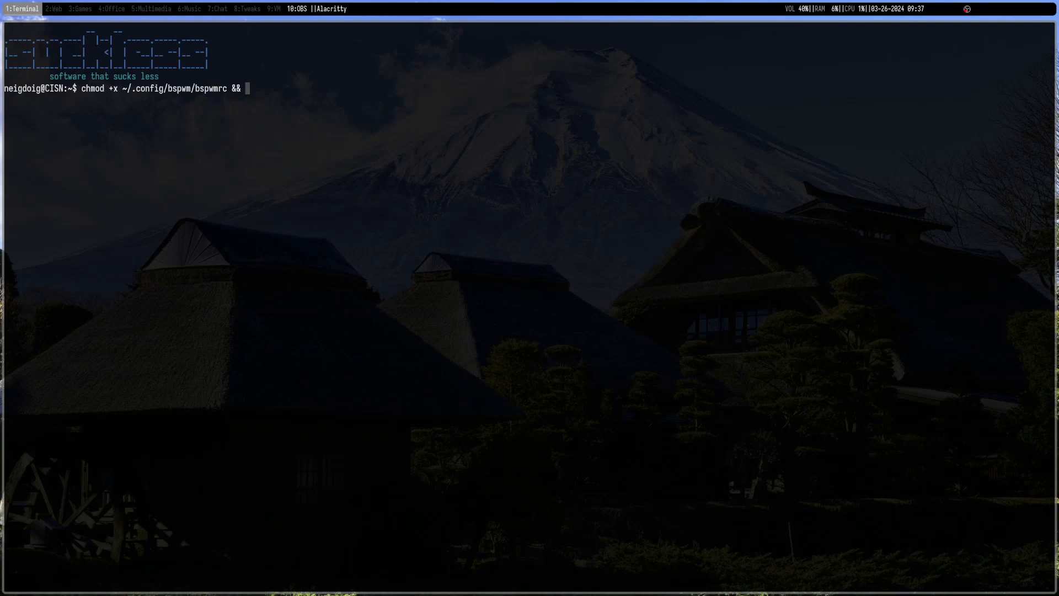
type("chmod +x")
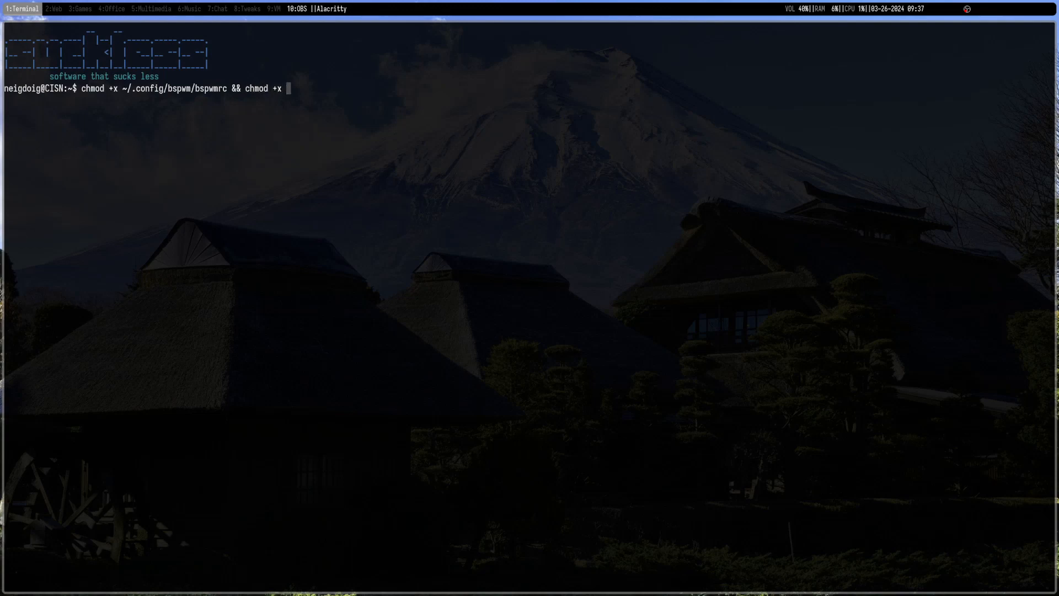
type("~/.")
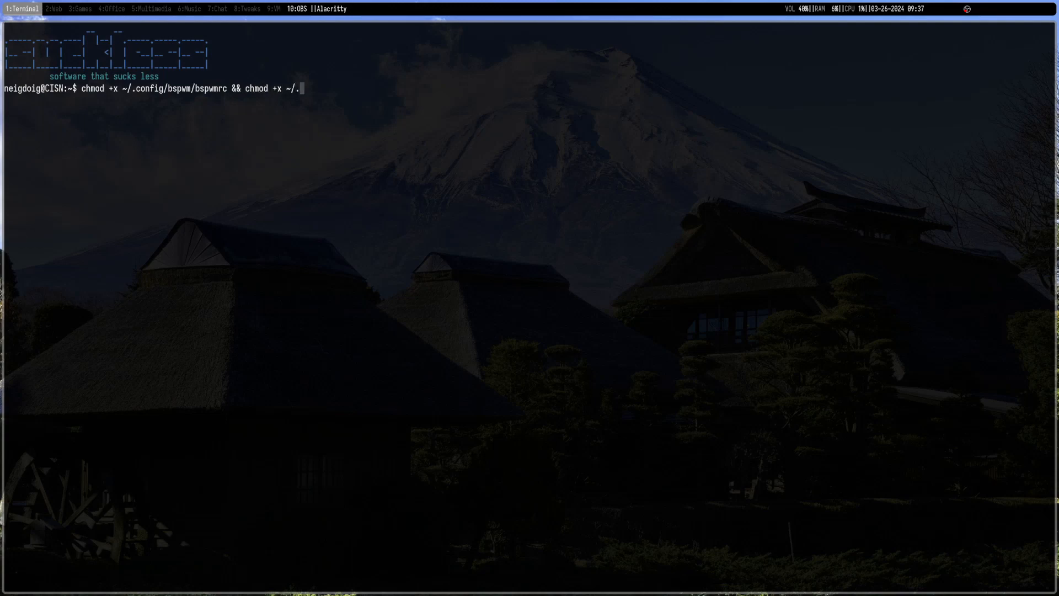
type("config/")
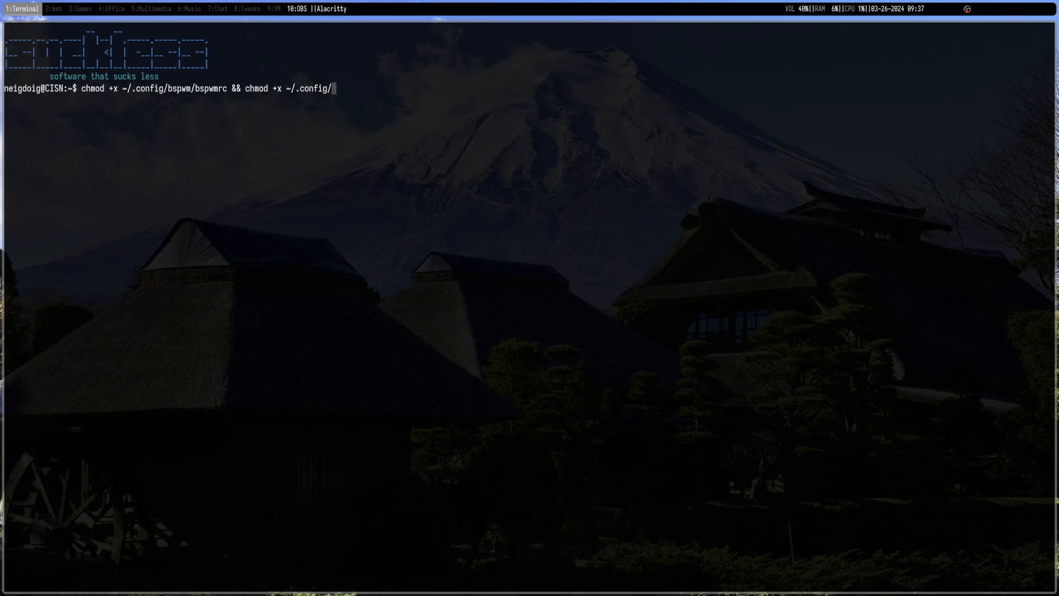
type("sxhkd")
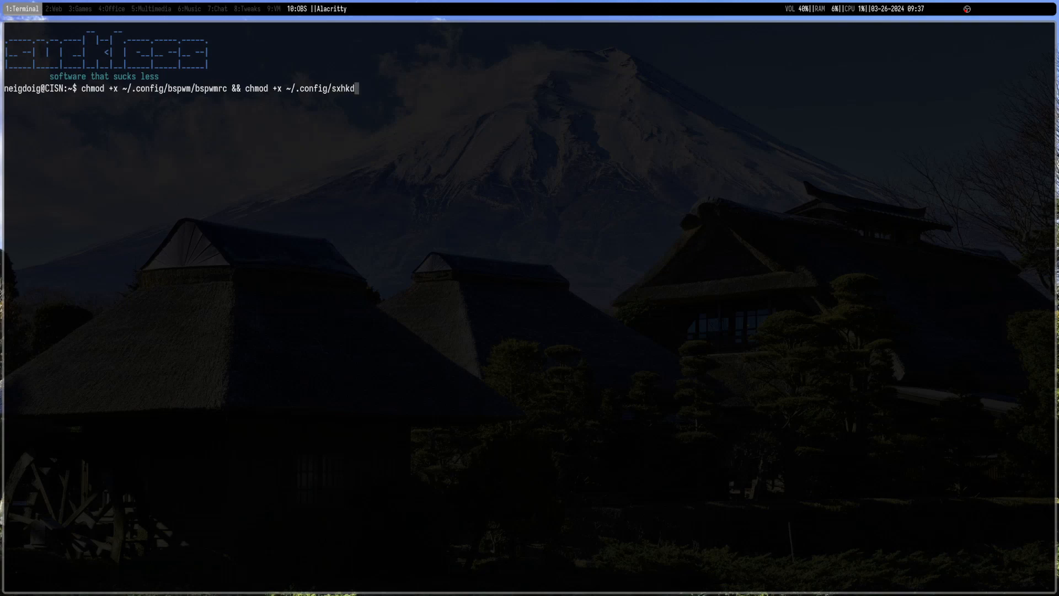
type("/sxh")
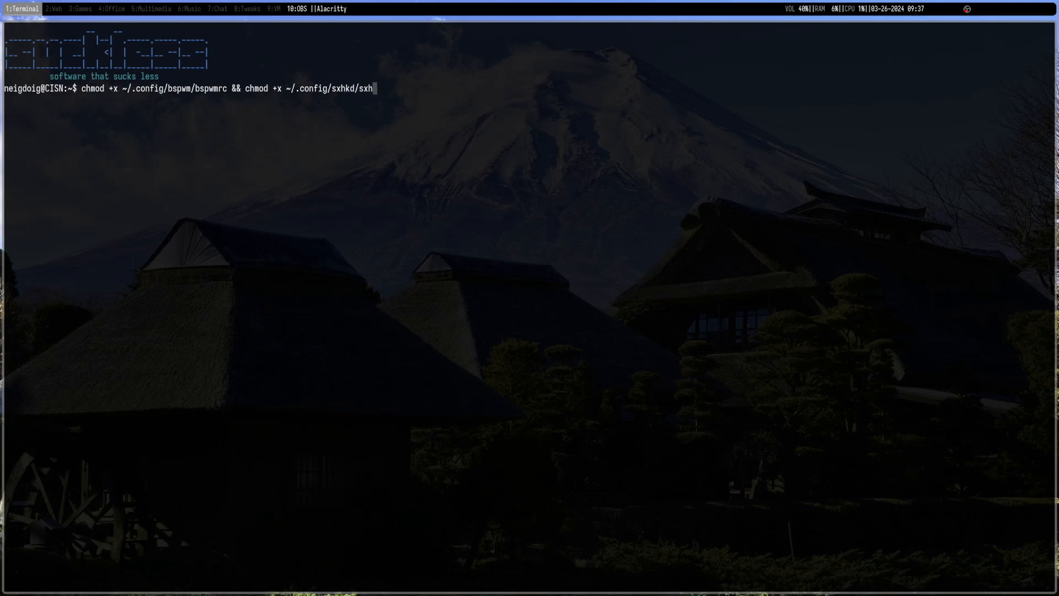
type("drc")
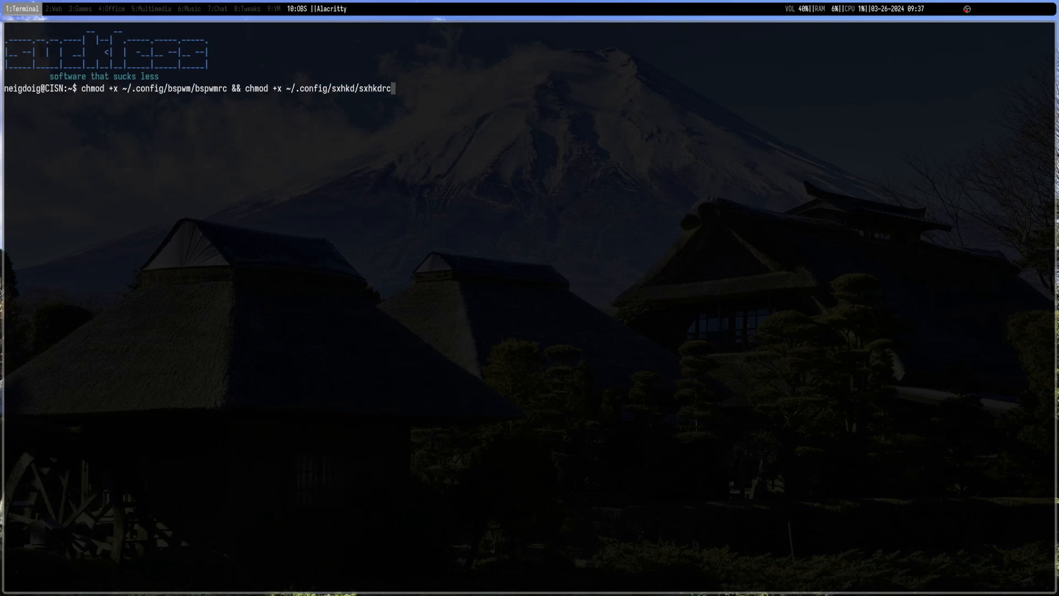
key("BackSpace")
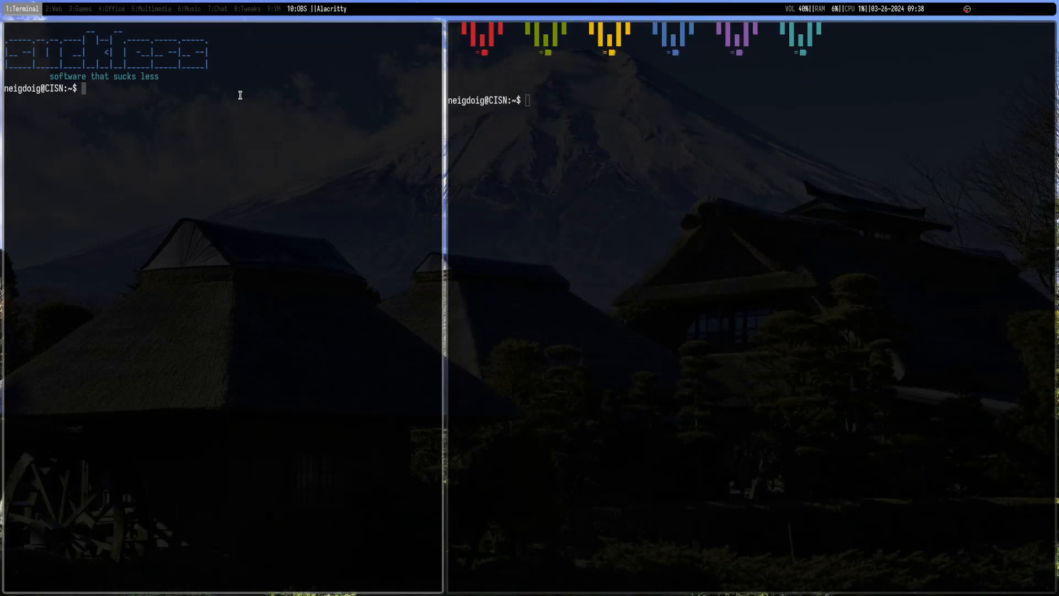
Open ~/.config/sxhkd/sxhkdrc in Neovim in the first terminal.
type("n")
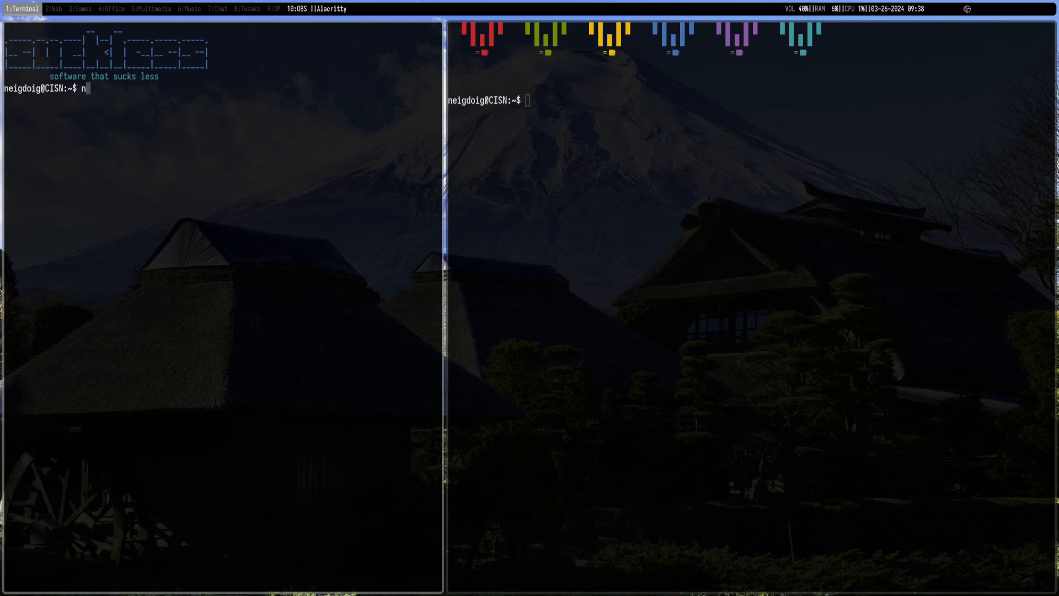
type("vim ~")
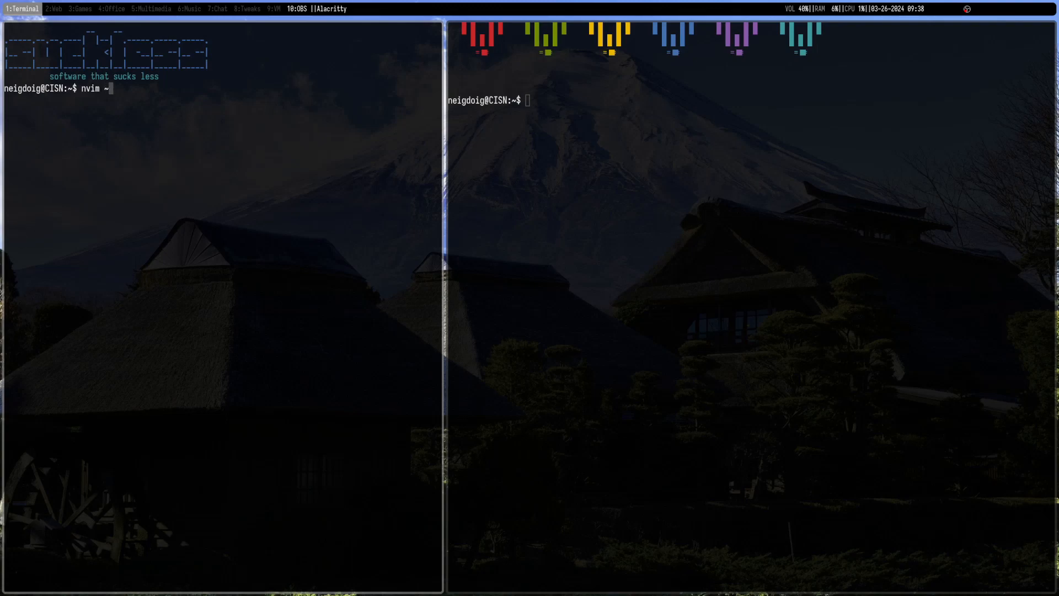
type("/.config")
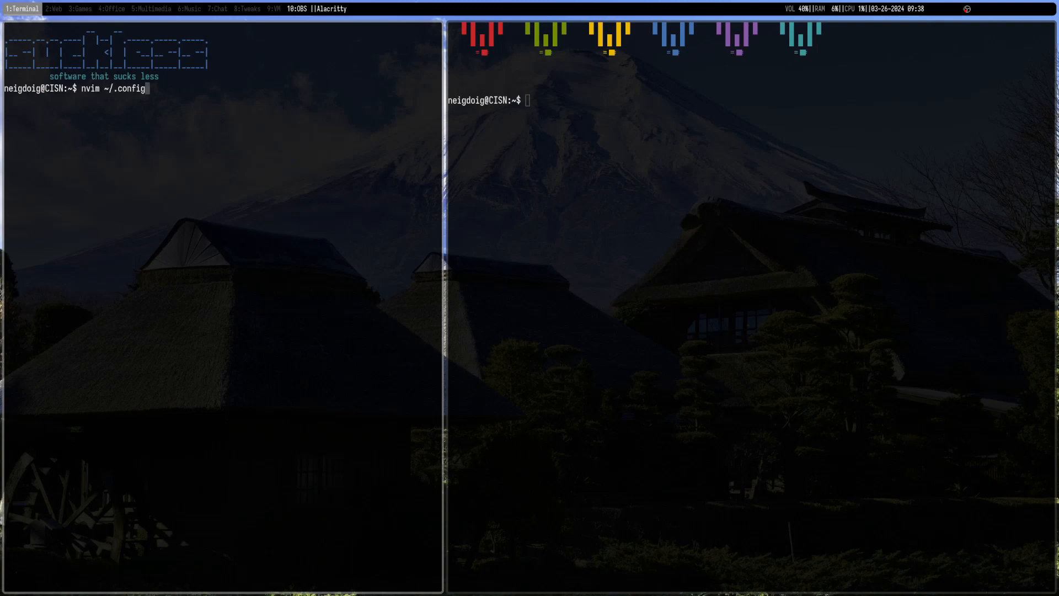
type("sxhkd")
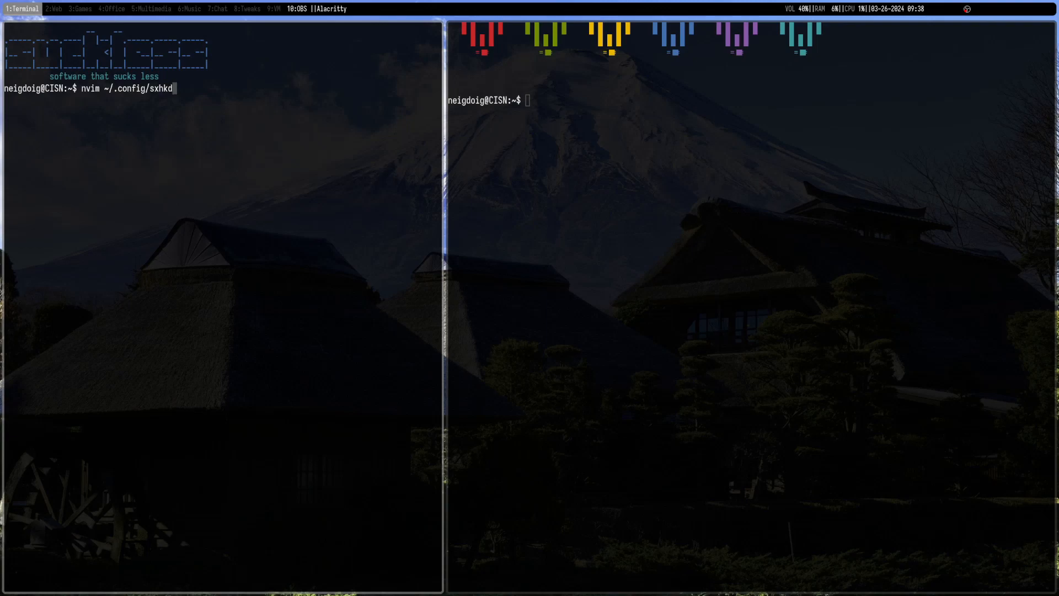
type("/sxh")
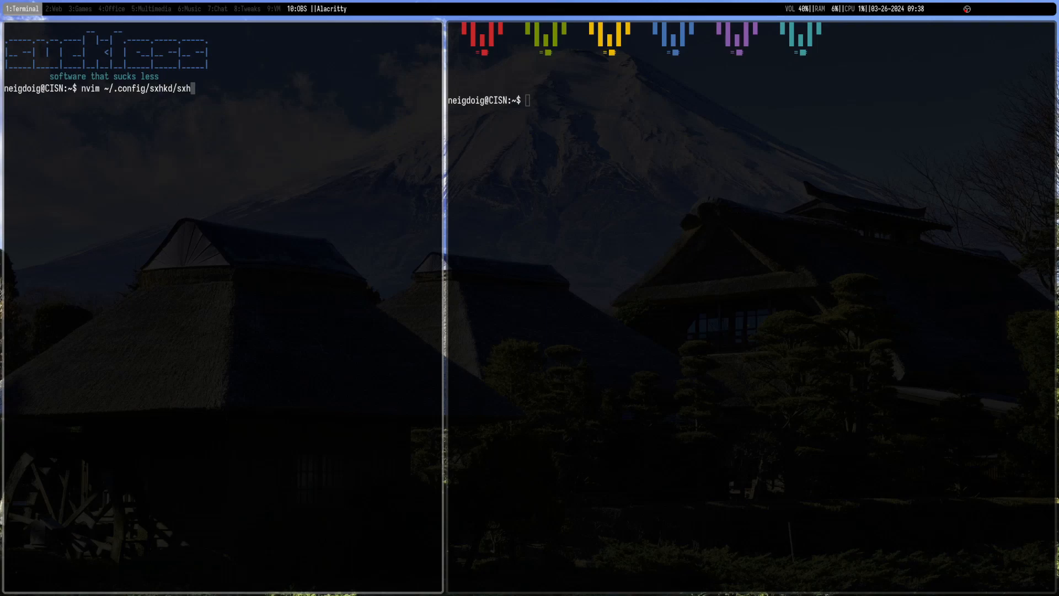
key("Return")
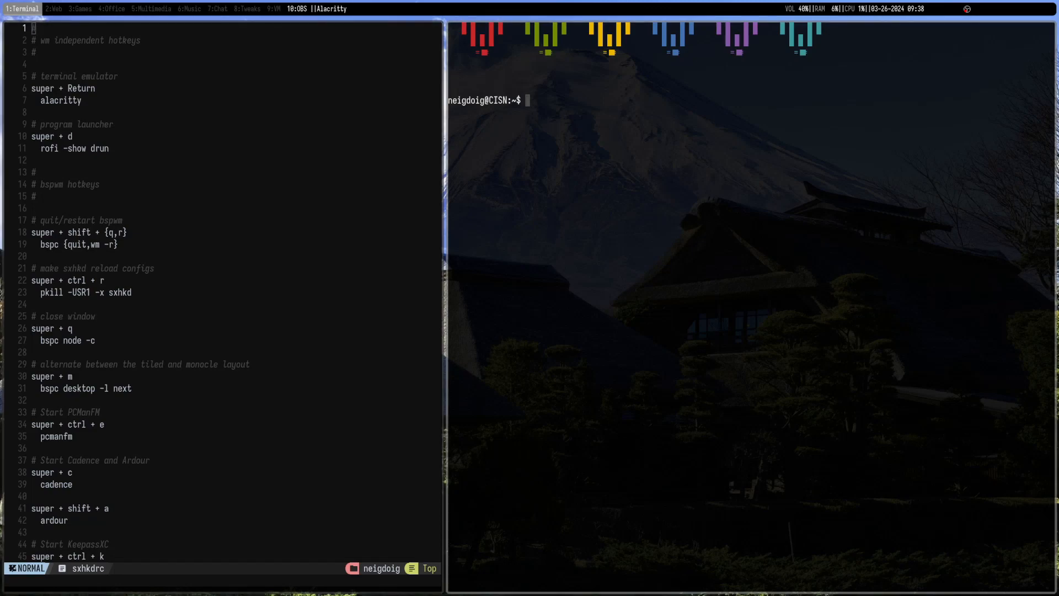
Open ~/.config/bspwm/bspwmrc in Neovim in the second terminal.
type("n")
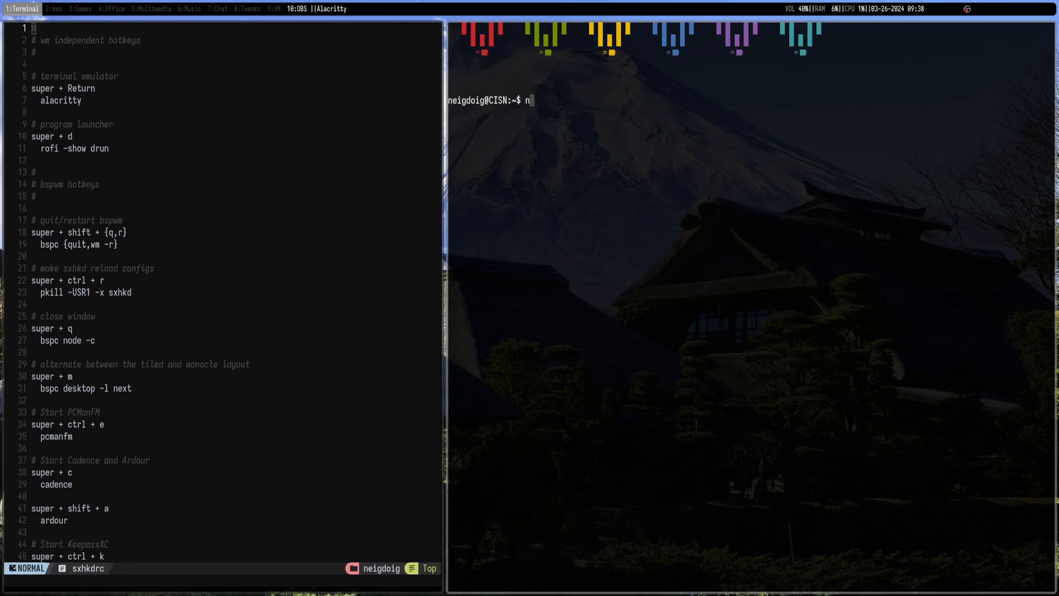
type("vim ~/.")
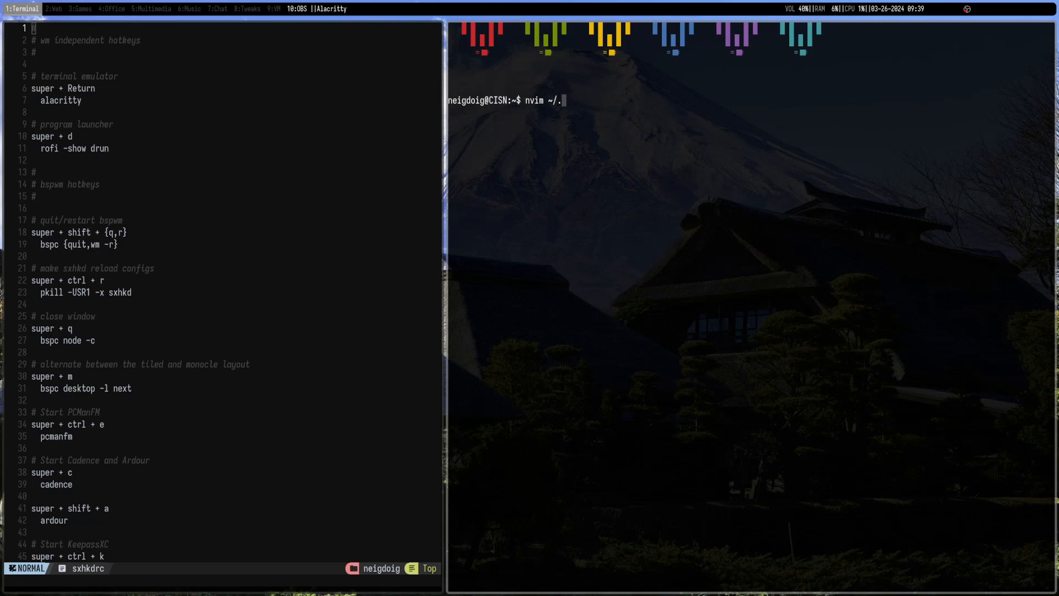
type("config/")
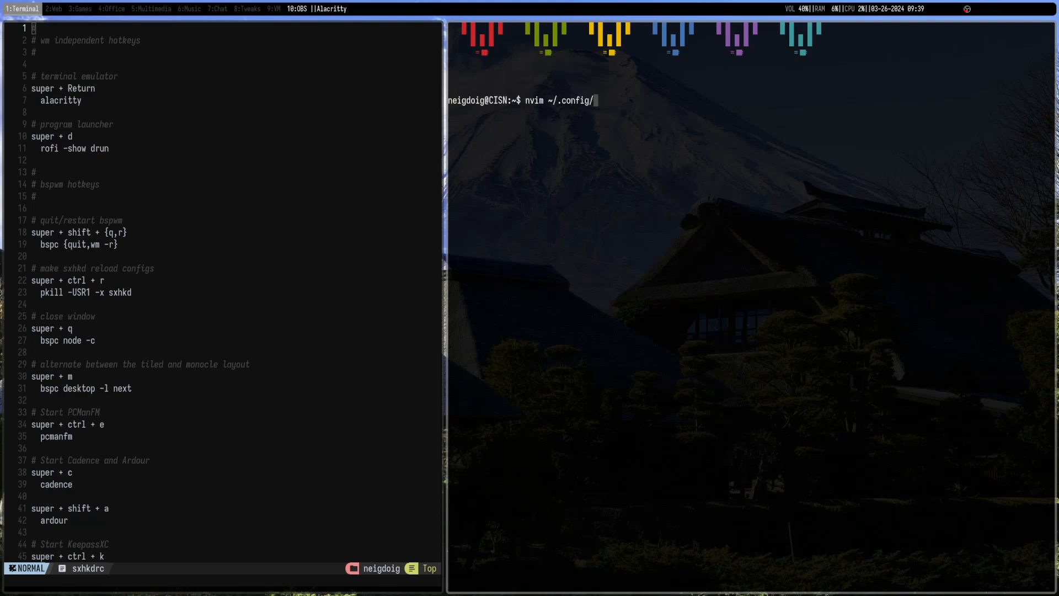
type("bspwm/bspwmrc")
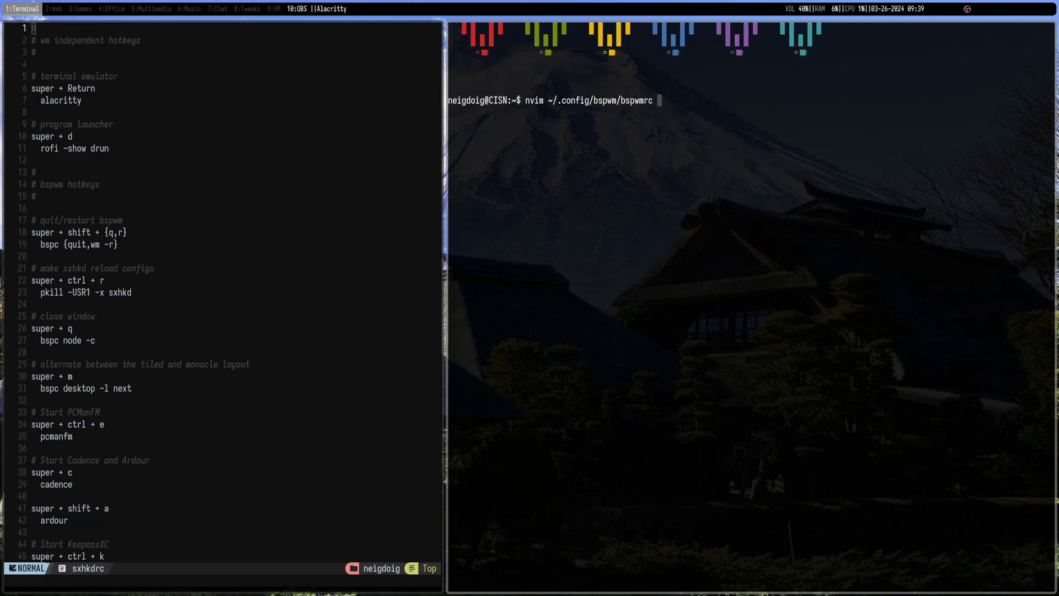
key("Return")
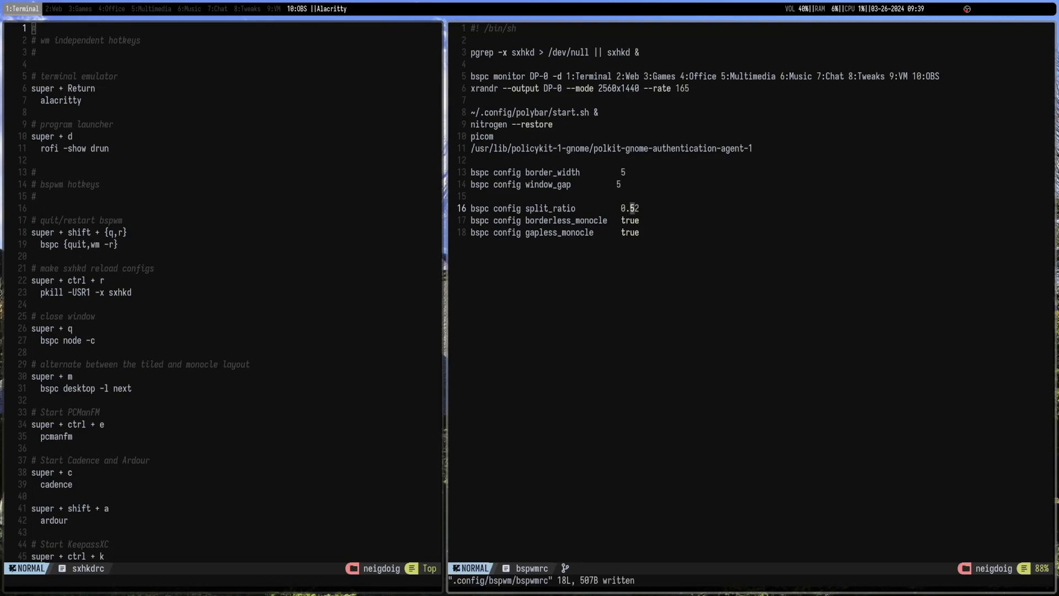
mouse_move(531, 302)
type("10")
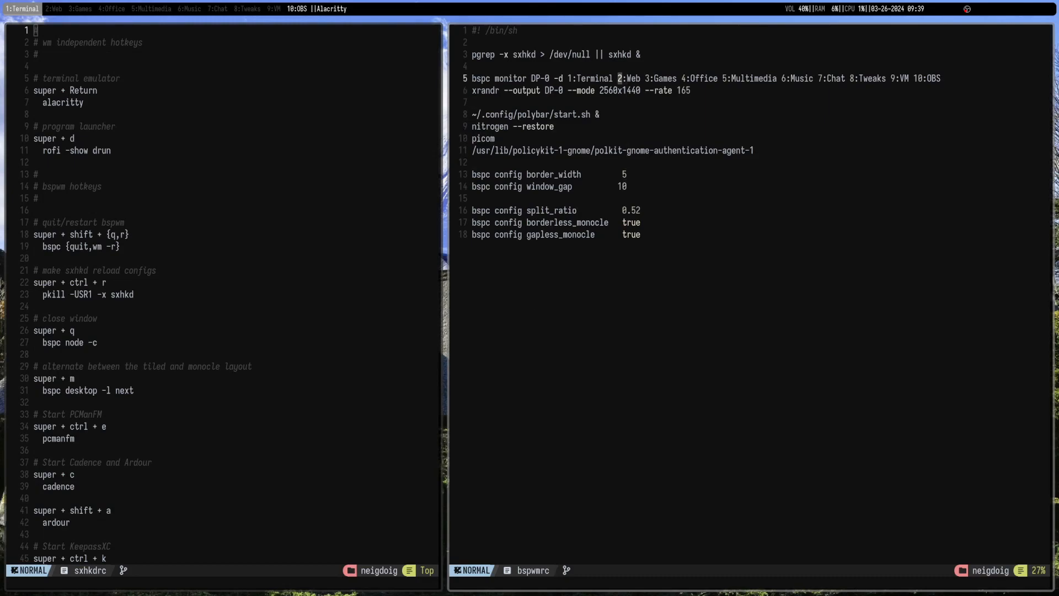
Type 'time' while editing bspwmrc in Neovim.
type("time")
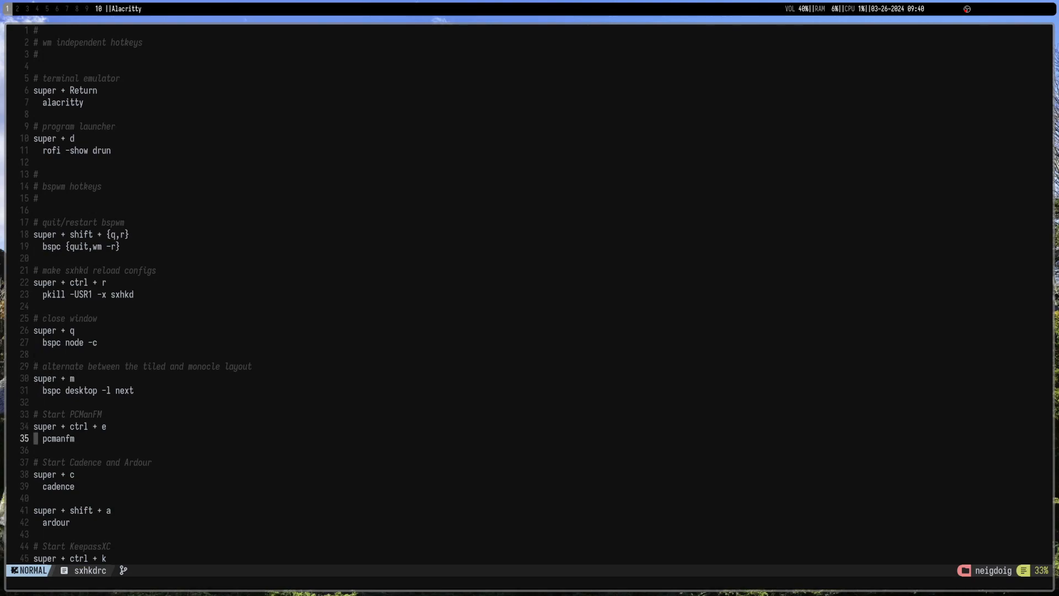
scroll("down", 3)
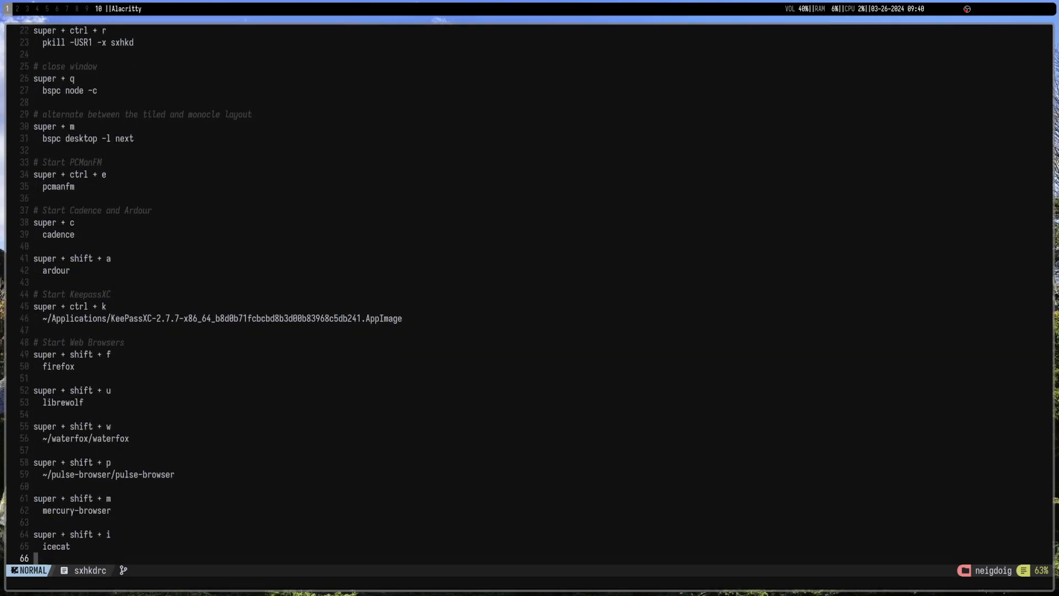
scroll("down", 3)
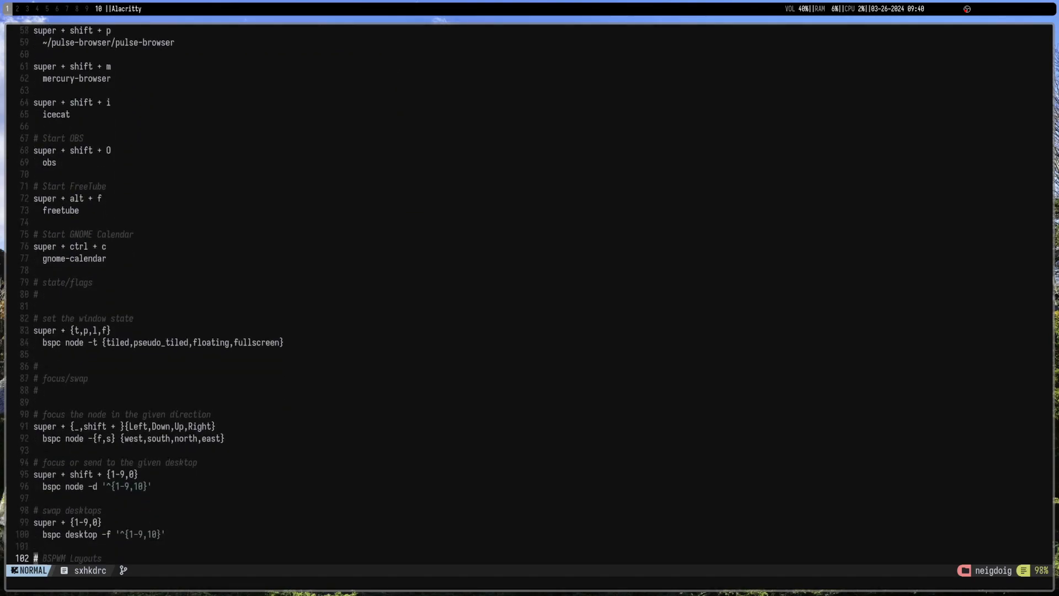
scroll("down", 3)
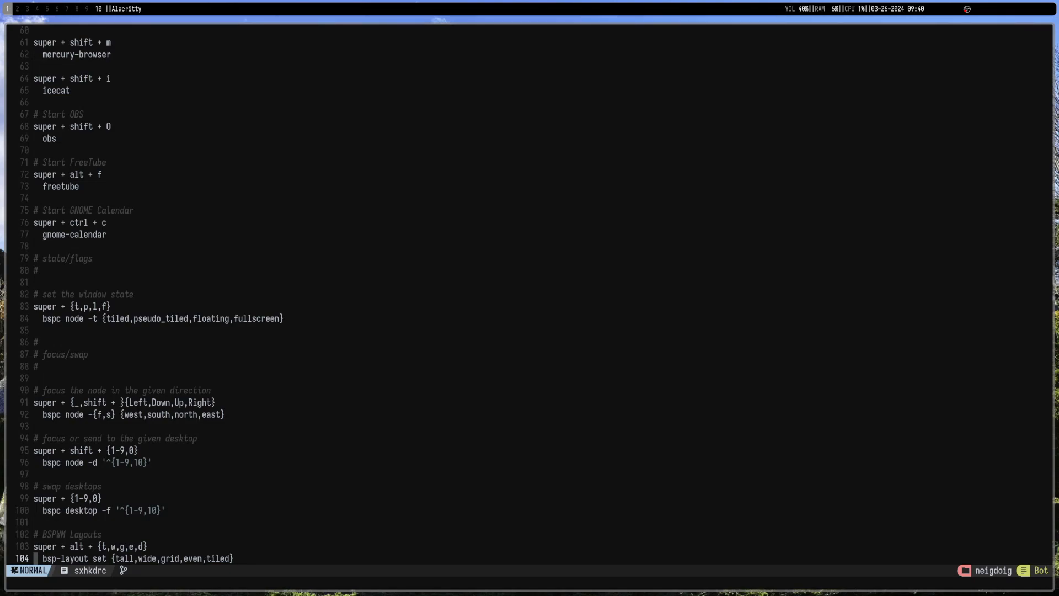
mouse_move(529, 301)
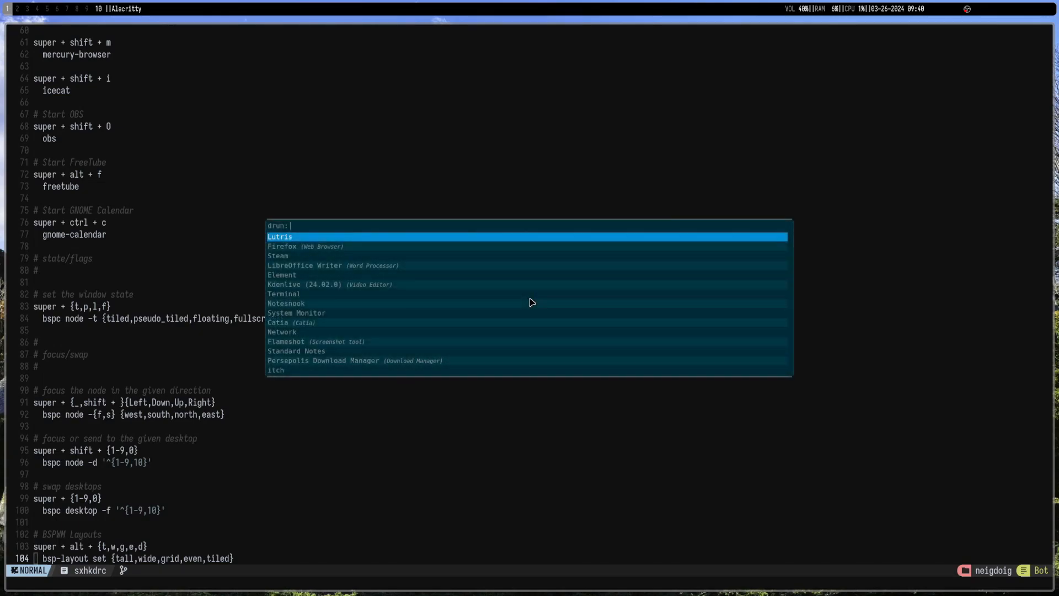
key("Escape")
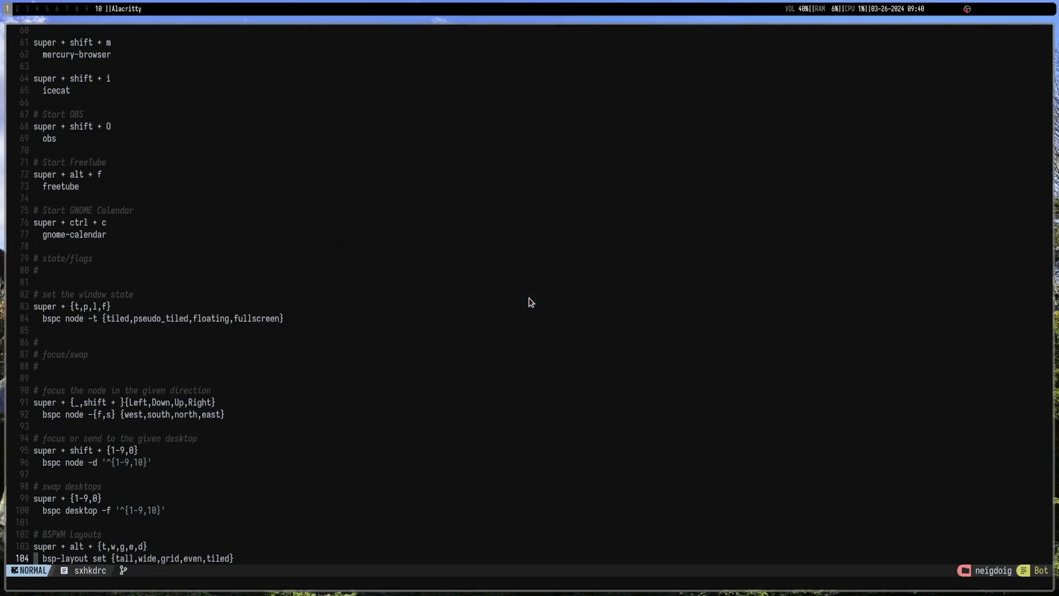